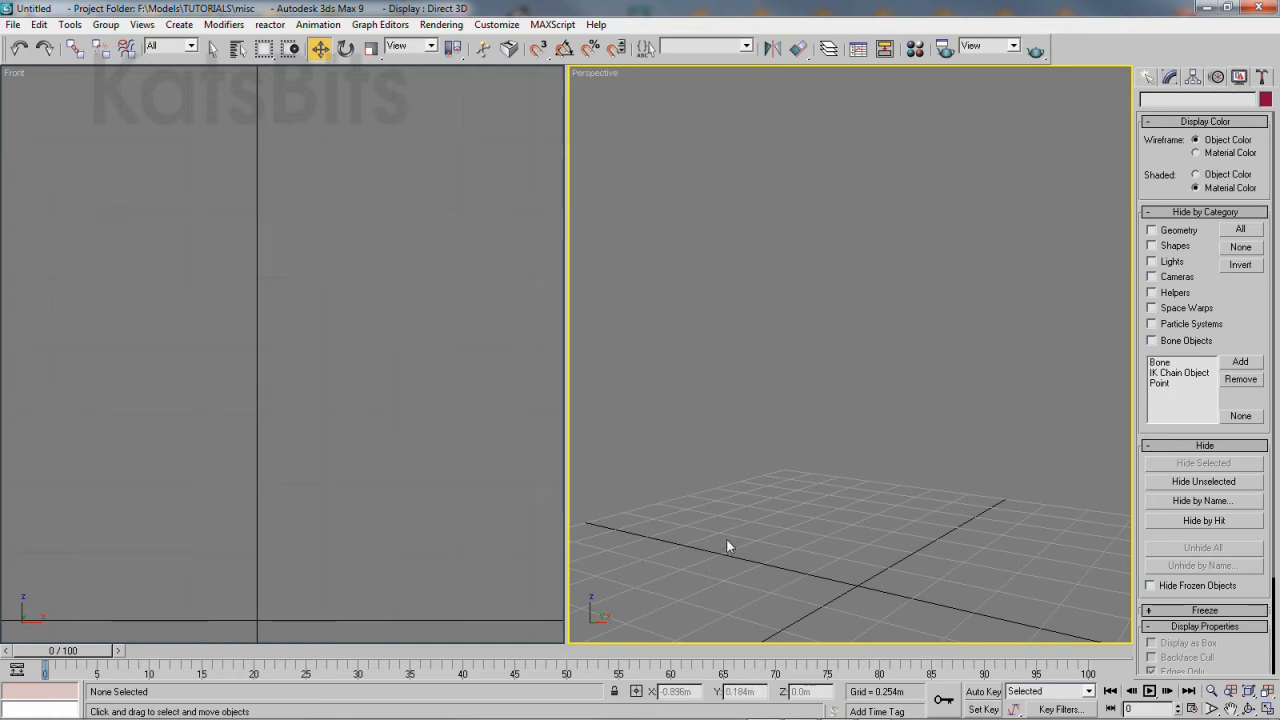
- Create a default Biped skeleton (Bip01) from the Systems object types
{"action": "left_click", "coordinate": [1168, 76]}
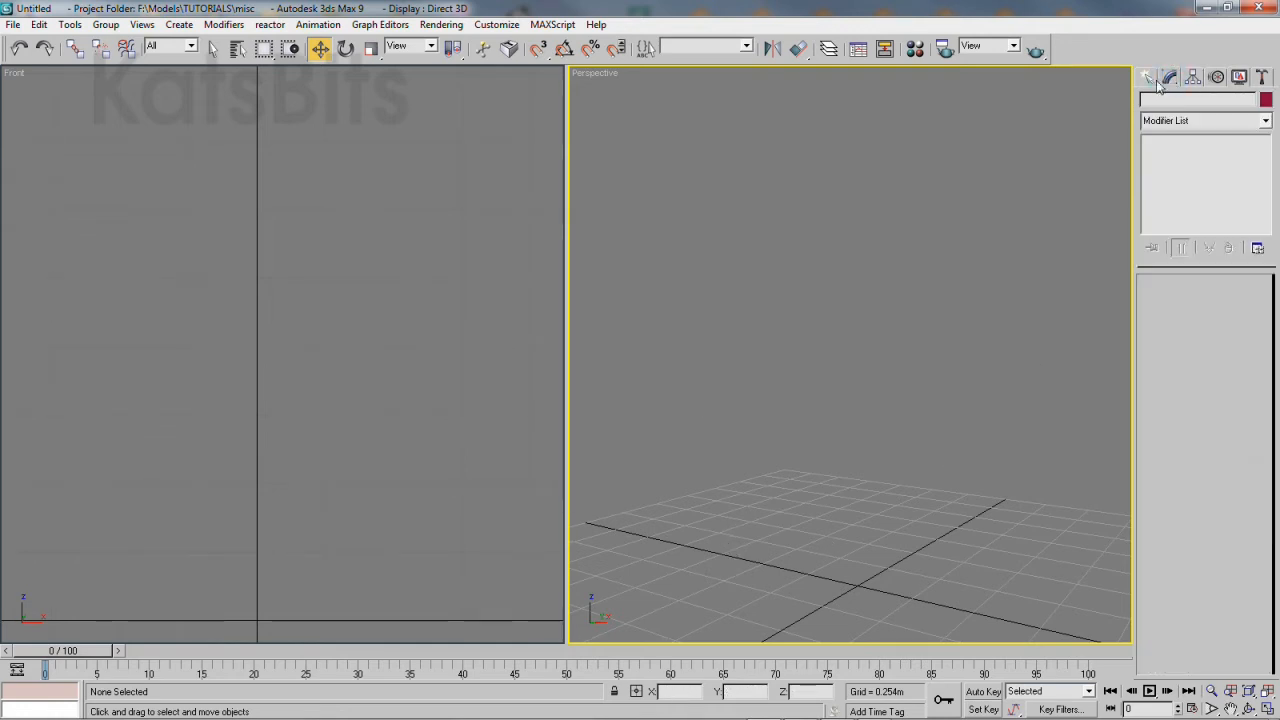
{"action": "left_click", "coordinate": [1152, 76]}
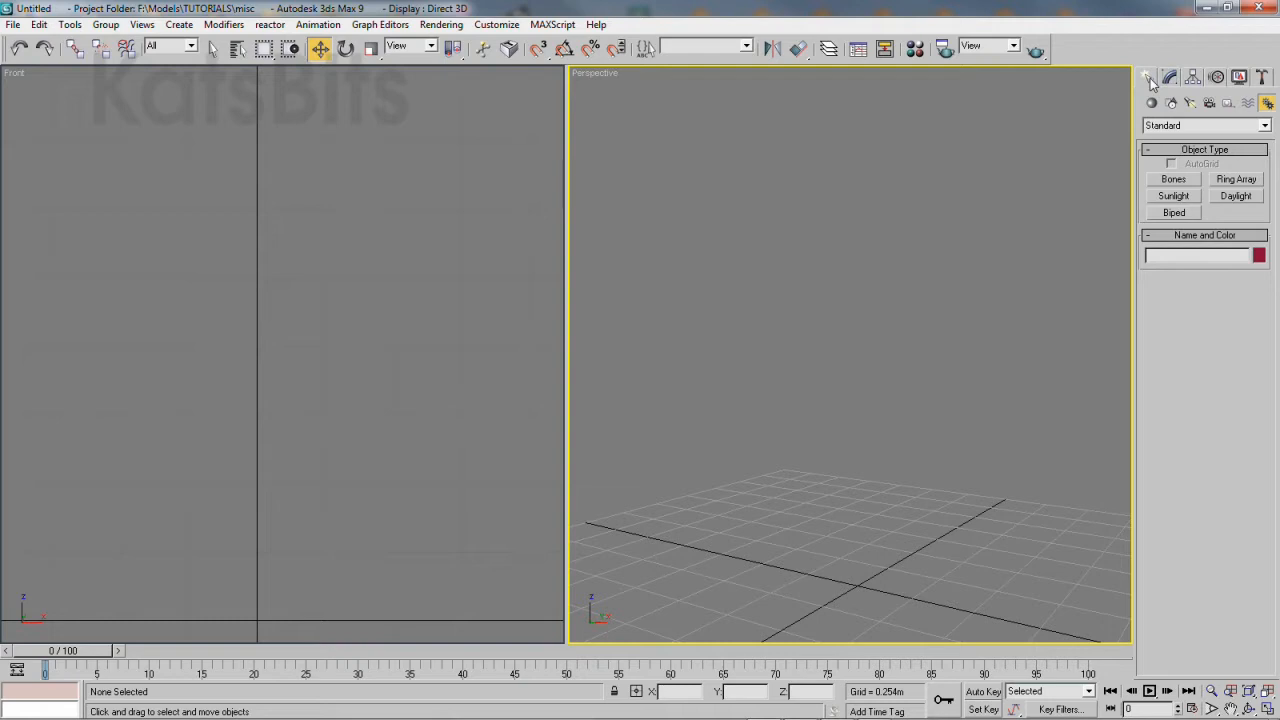
{"action": "left_click", "coordinate": [1174, 212]}
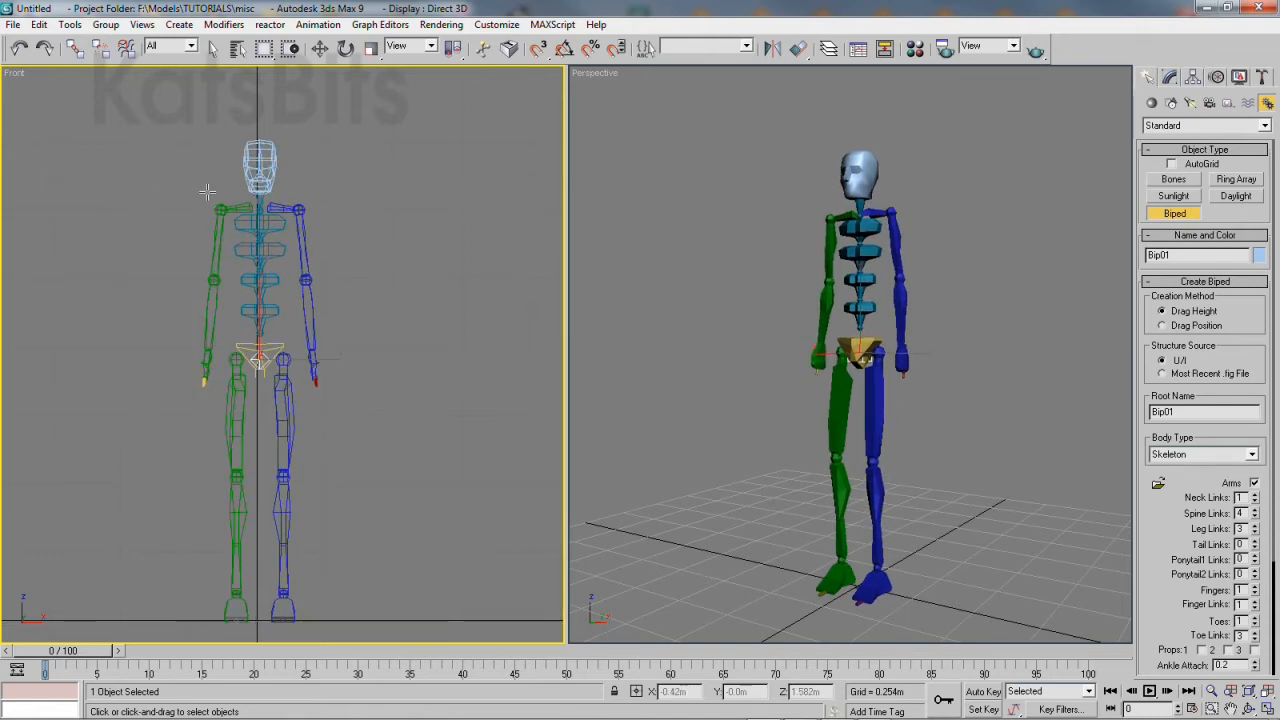
- Confirm metric meters as the scene display units in Units Setup
{"action": "left_click", "coordinate": [496, 24]}
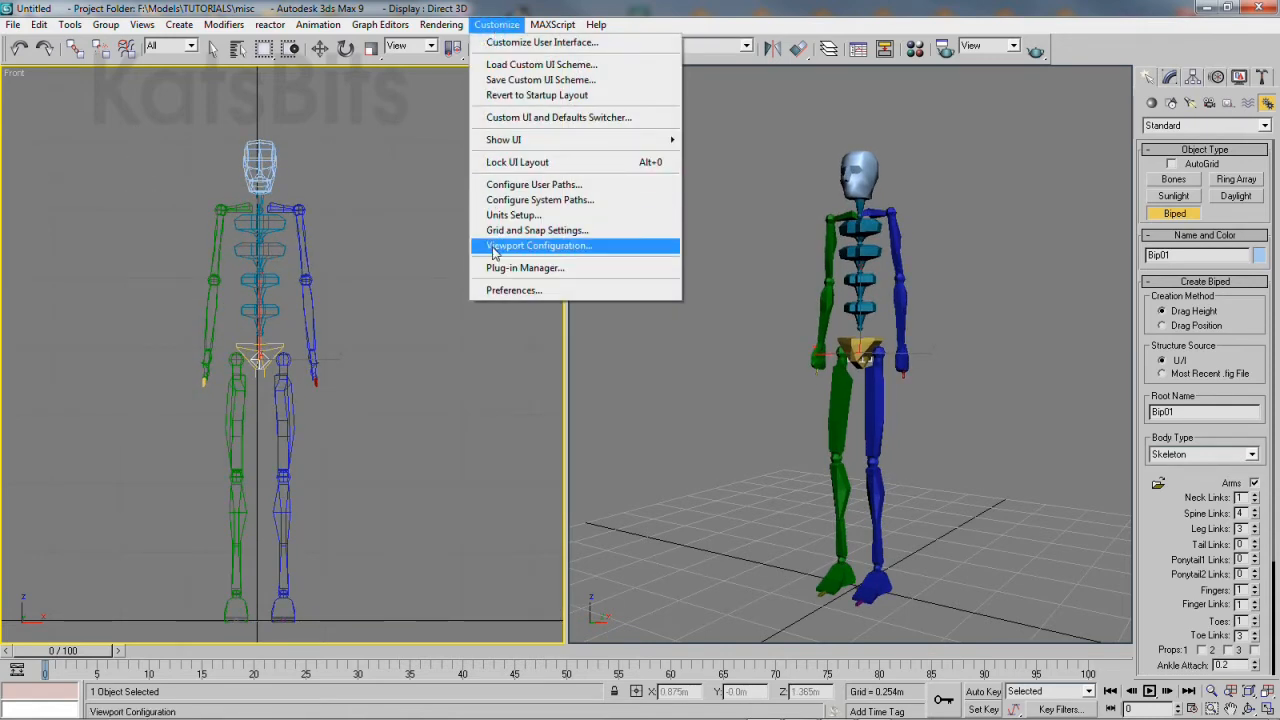
{"action": "left_click", "coordinate": [512, 214]}
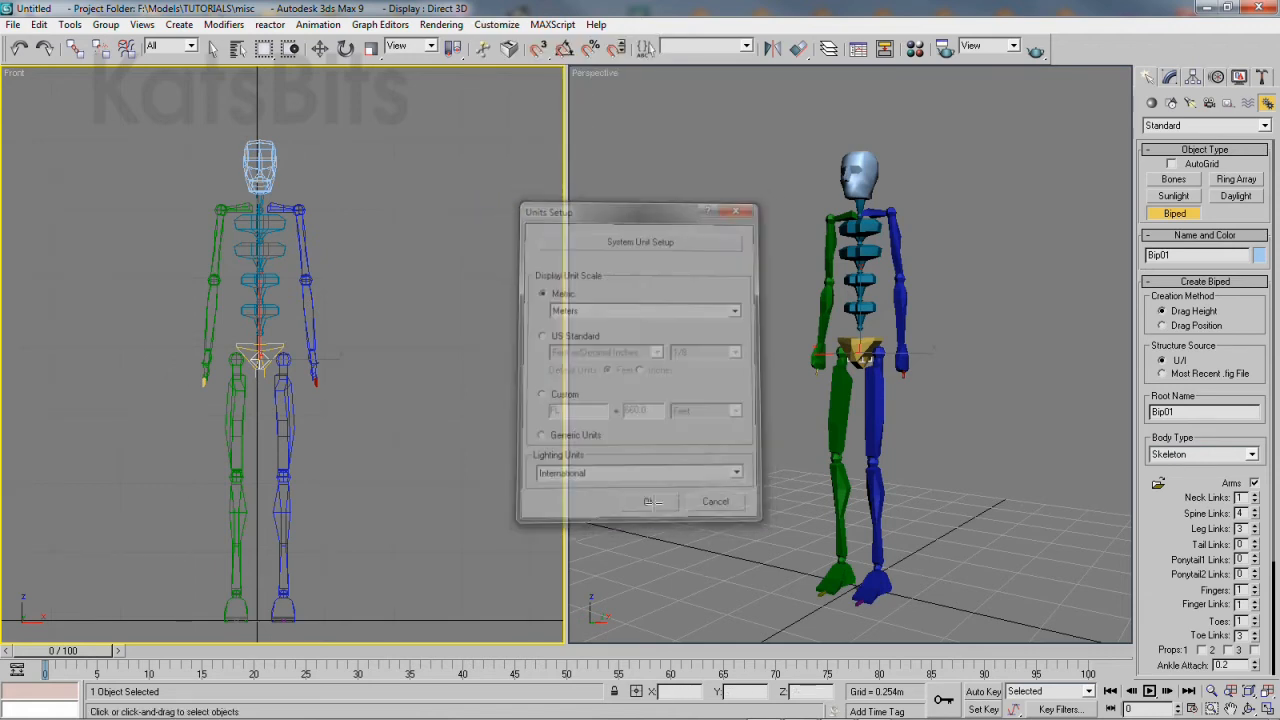
{"action": "left_click", "coordinate": [648, 500]}
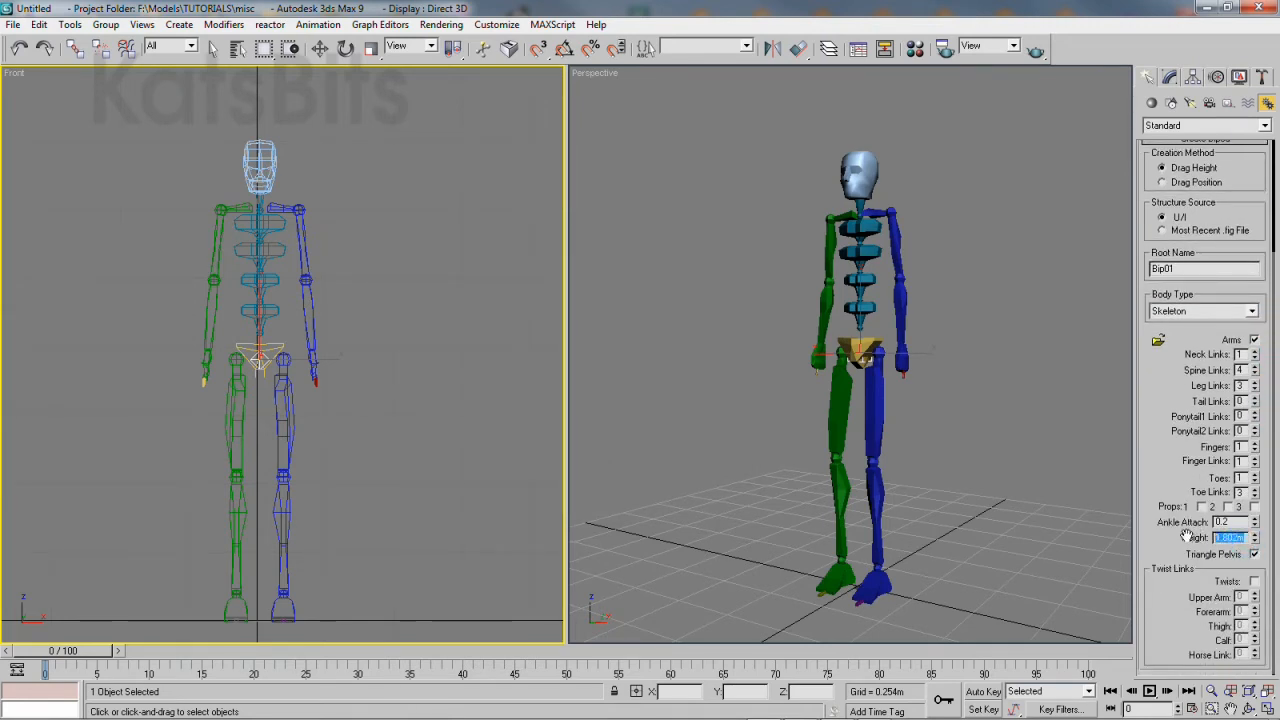
- Set the biped's Height value to 2 meters
{"action": "type", "text": "2"}
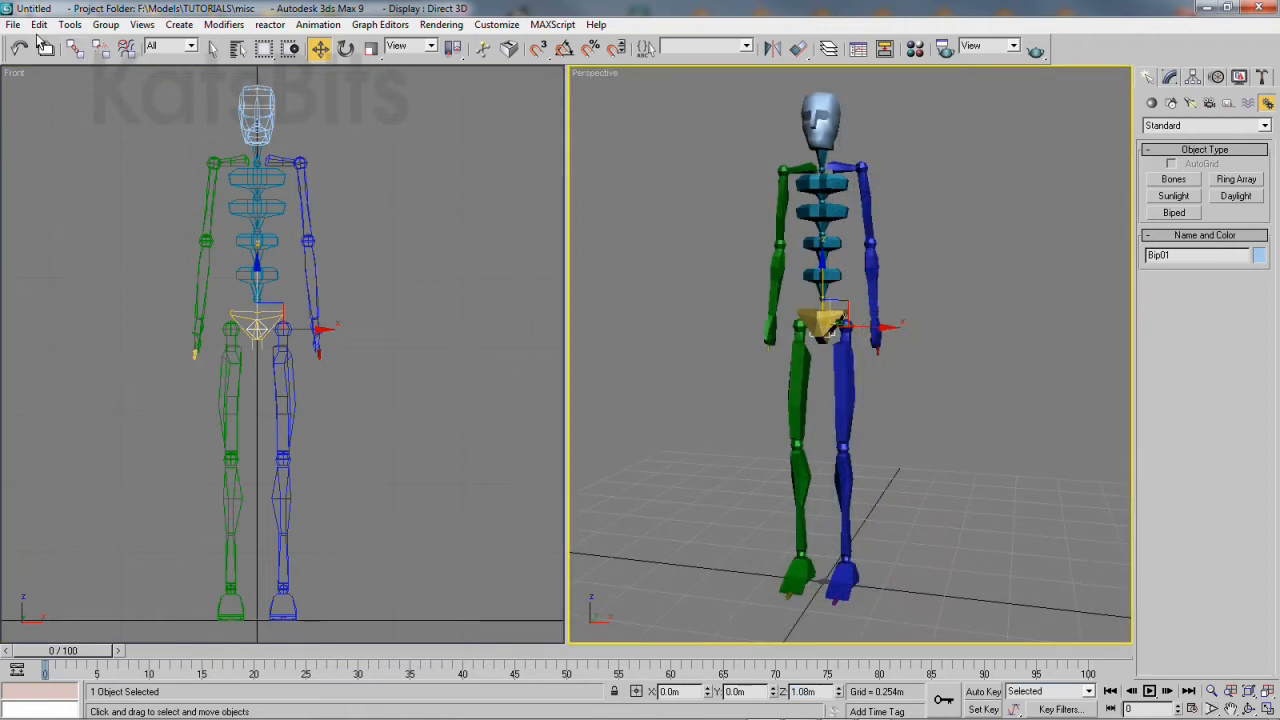
- Select all 30 biped parts and start a file export
{"action": "left_click", "coordinate": [64, 222]}
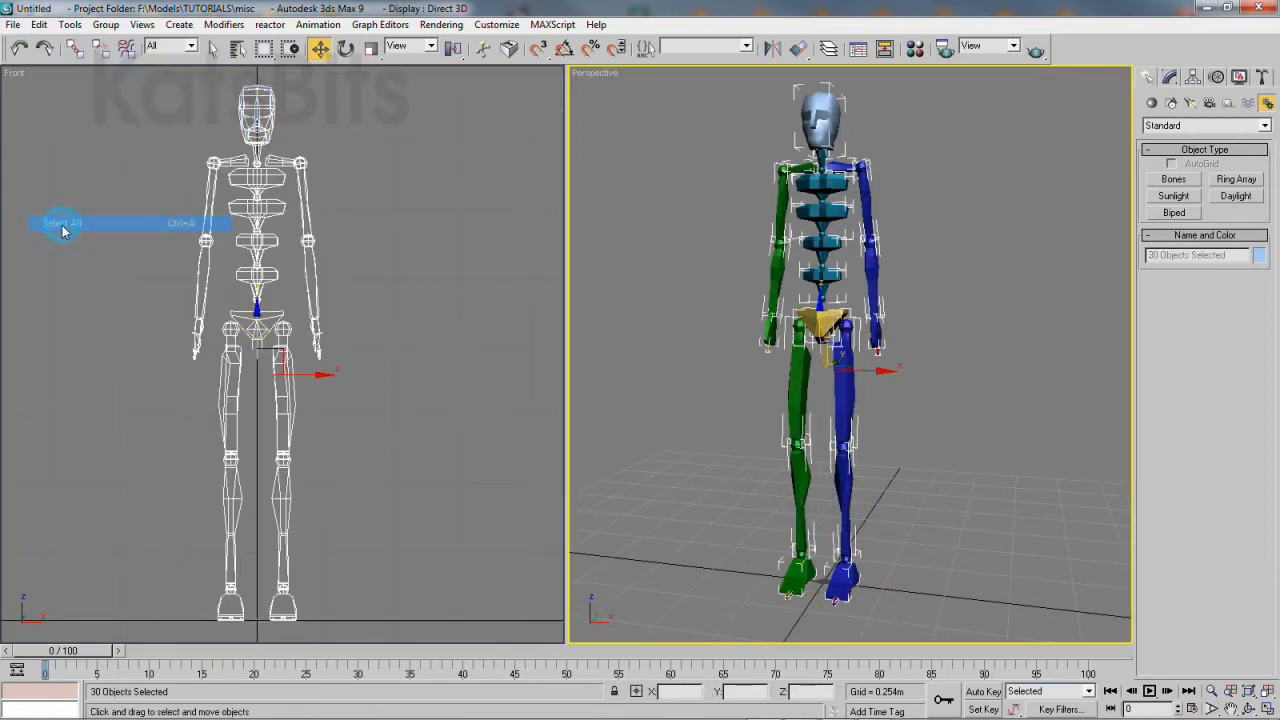
{"action": "left_click", "coordinate": [12, 24]}
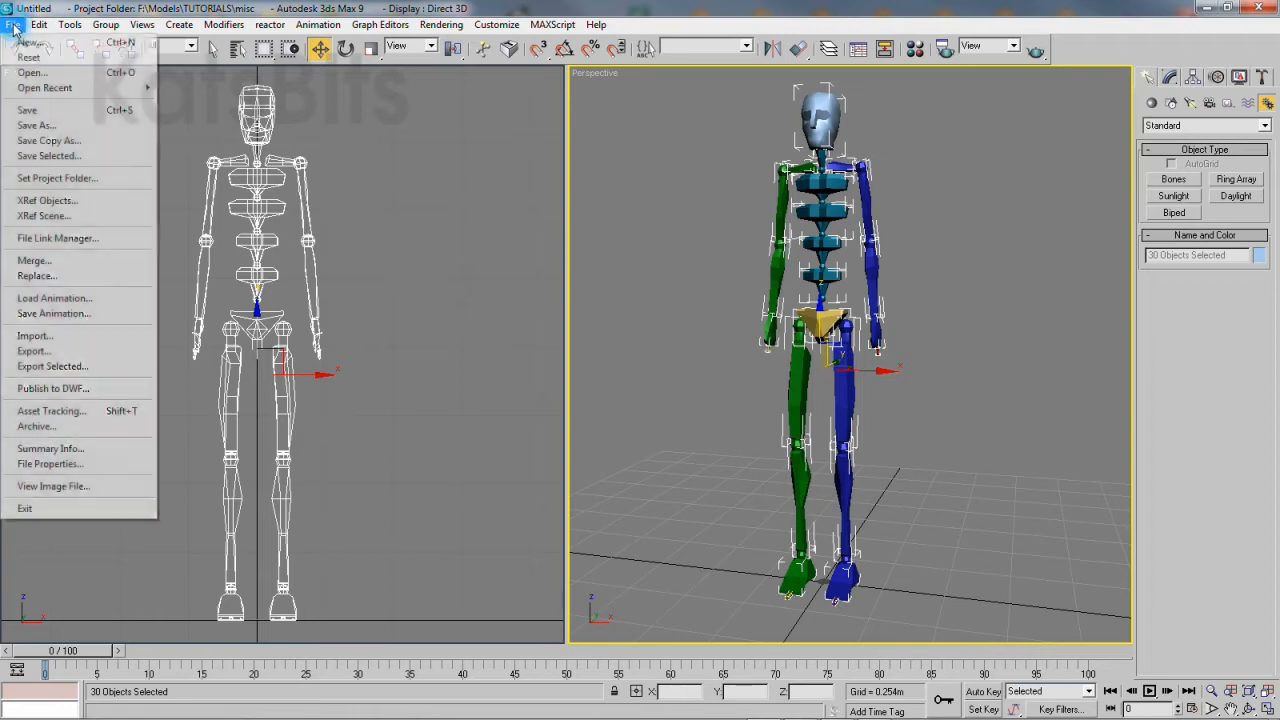
{"action": "mouse_move", "coordinate": [36, 336]}
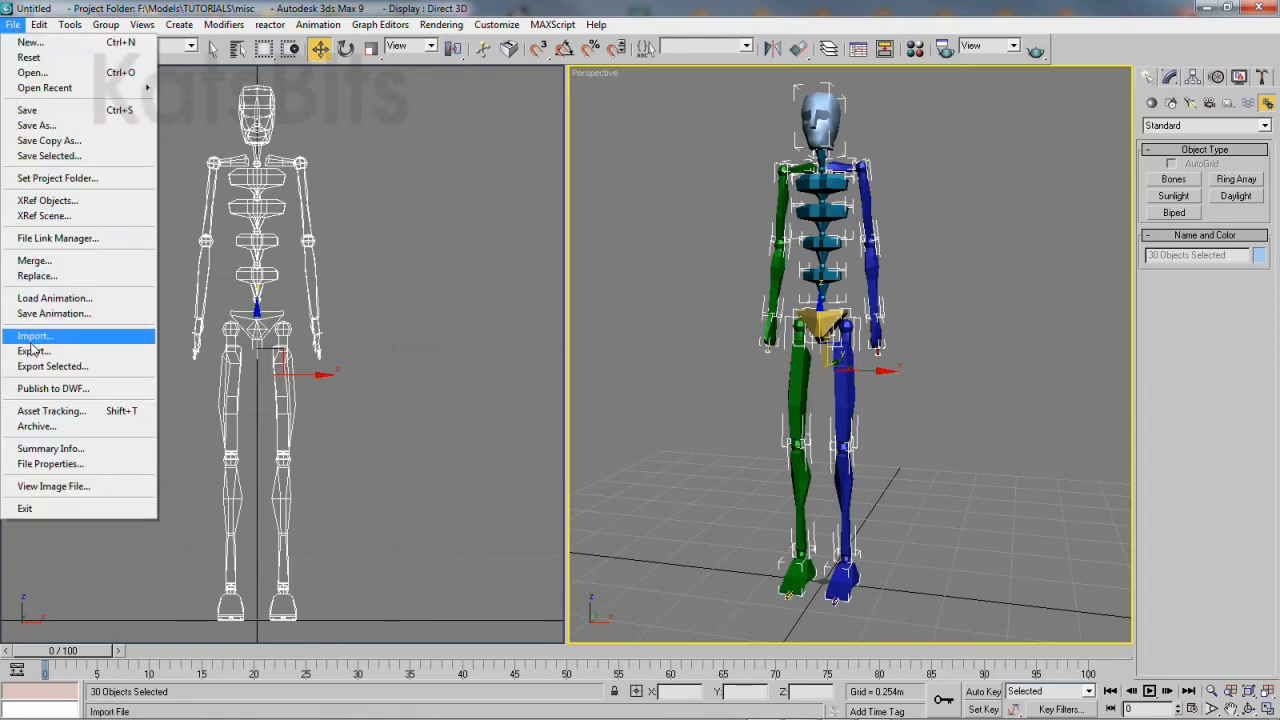
{"action": "left_click", "coordinate": [36, 352]}
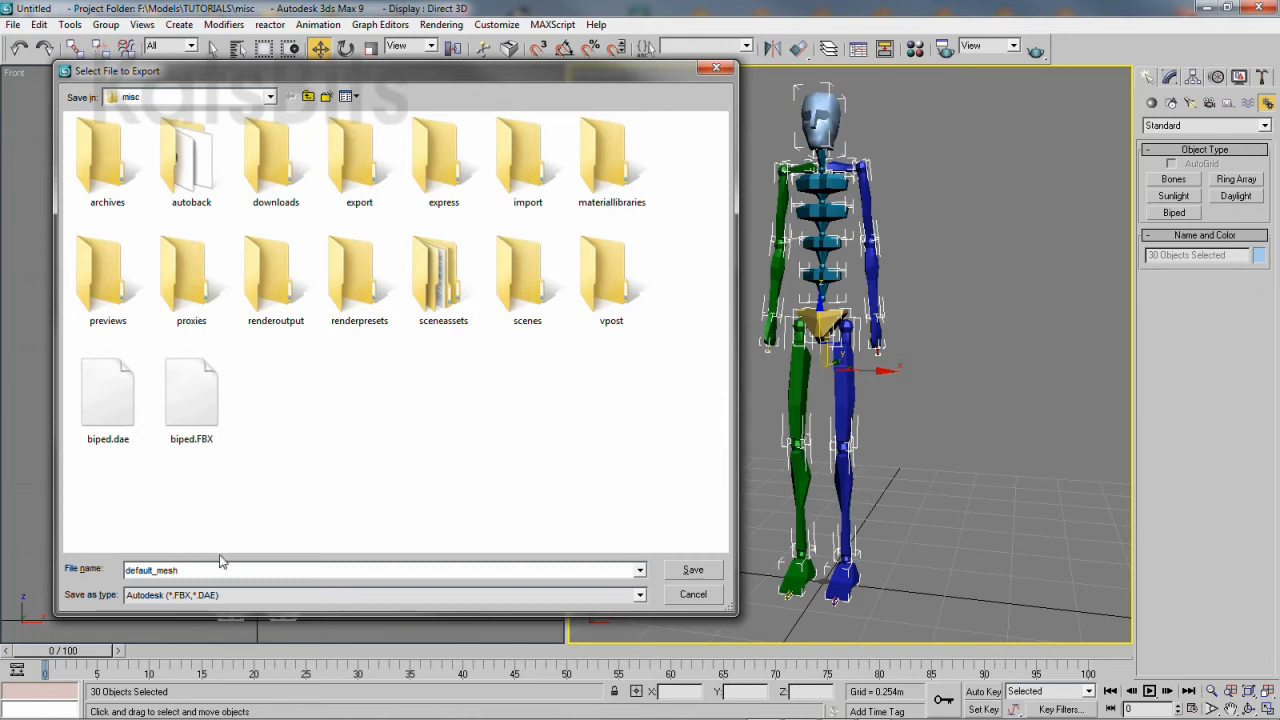
- Export the biped as Wavefront OBJ default_mesh with Use materials enabled
{"action": "left_click", "coordinate": [638, 594]}
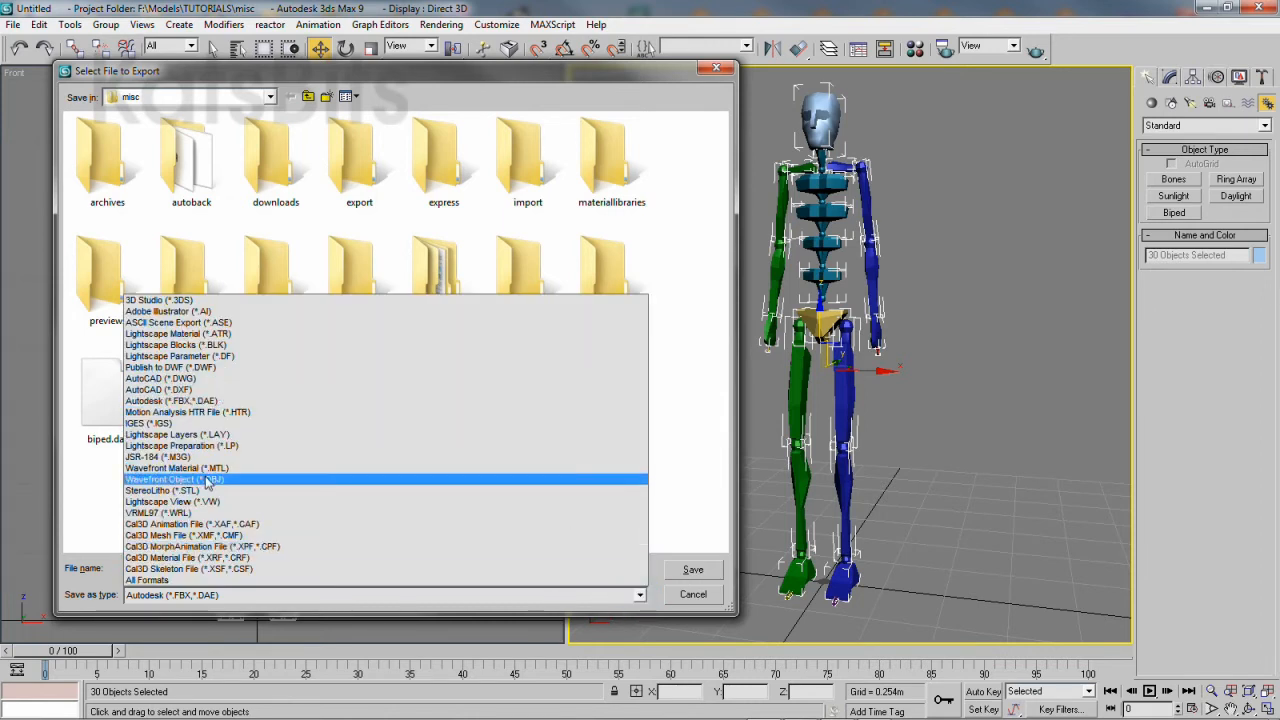
{"action": "left_click", "coordinate": [174, 480]}
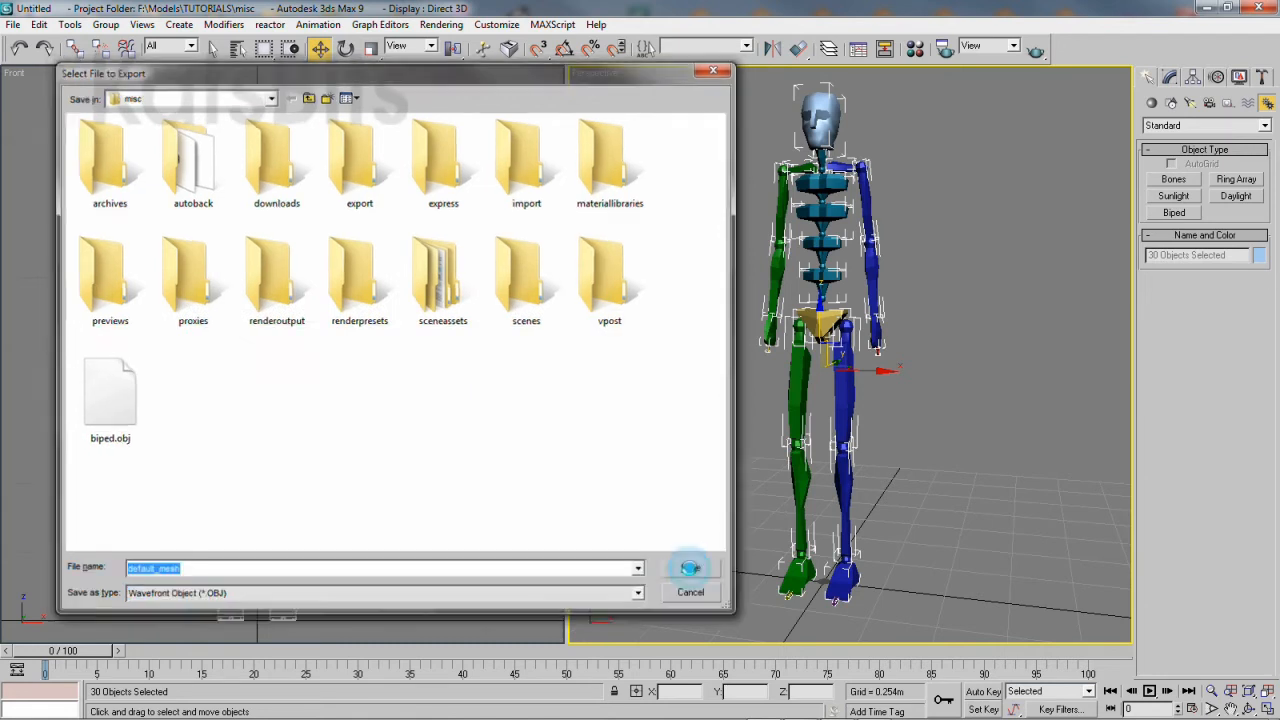
{"action": "left_click", "coordinate": [692, 568]}
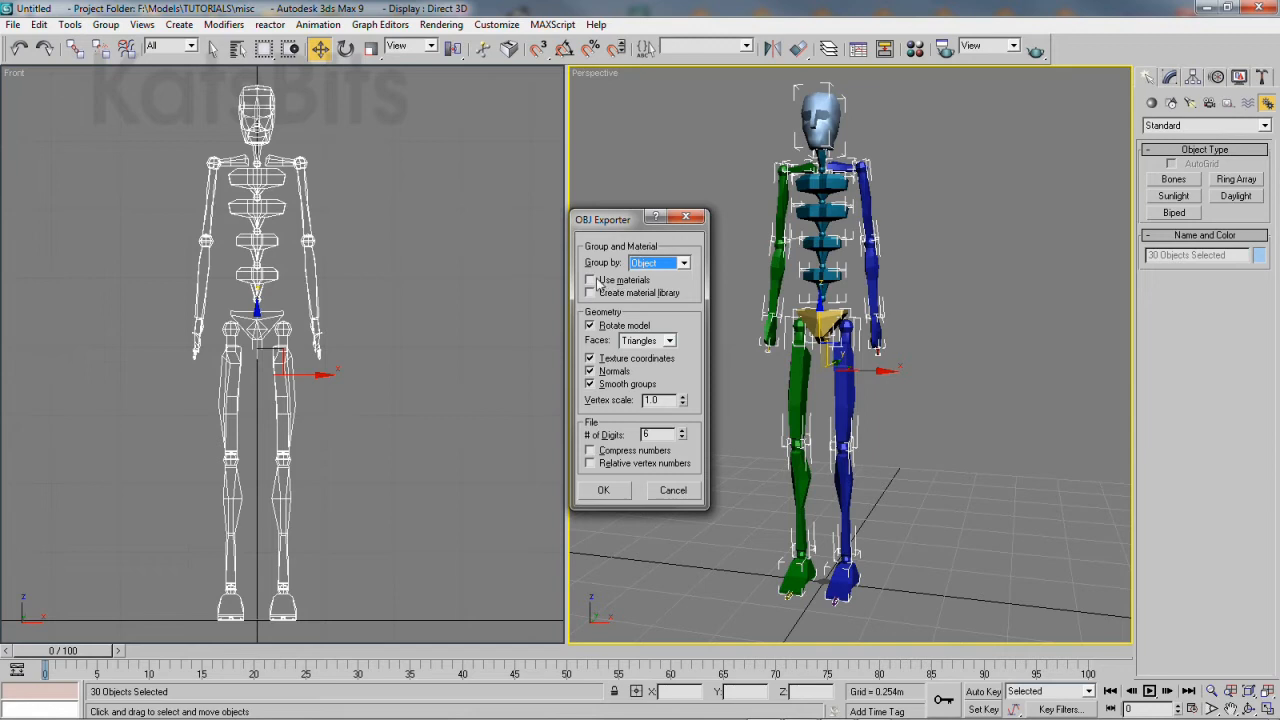
{"action": "left_click", "coordinate": [590, 280]}
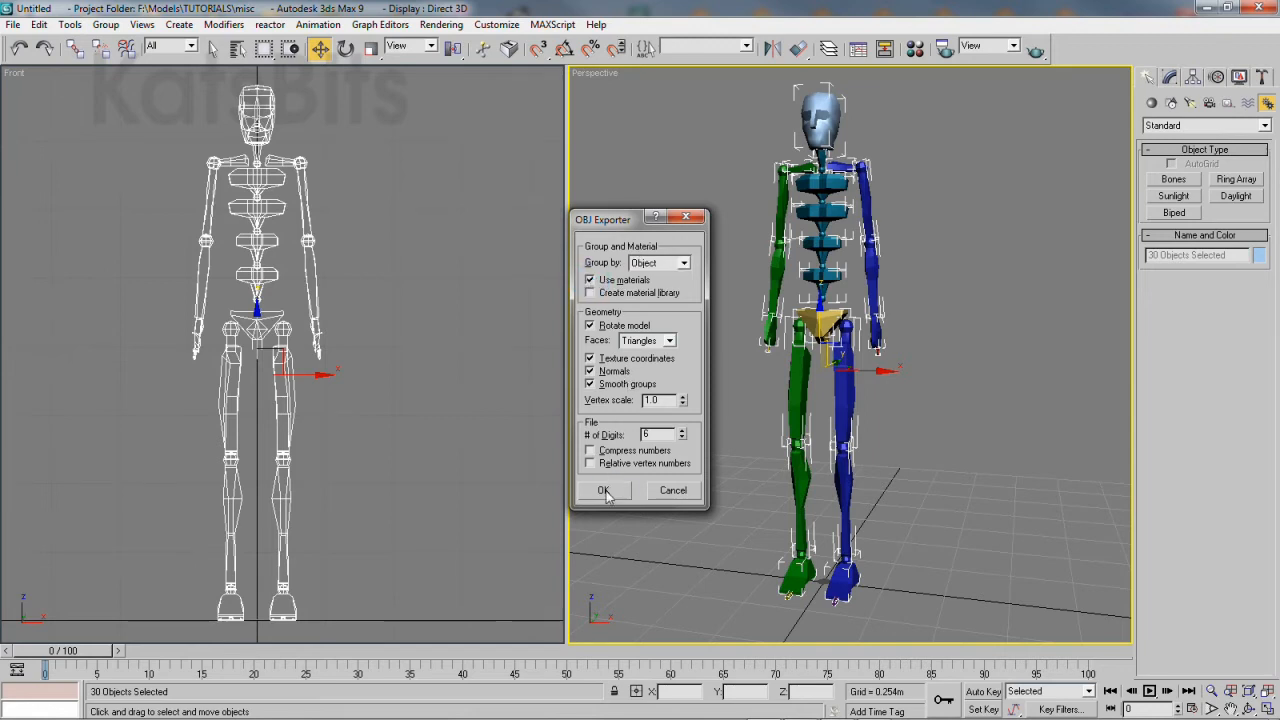
{"action": "left_click", "coordinate": [604, 490]}
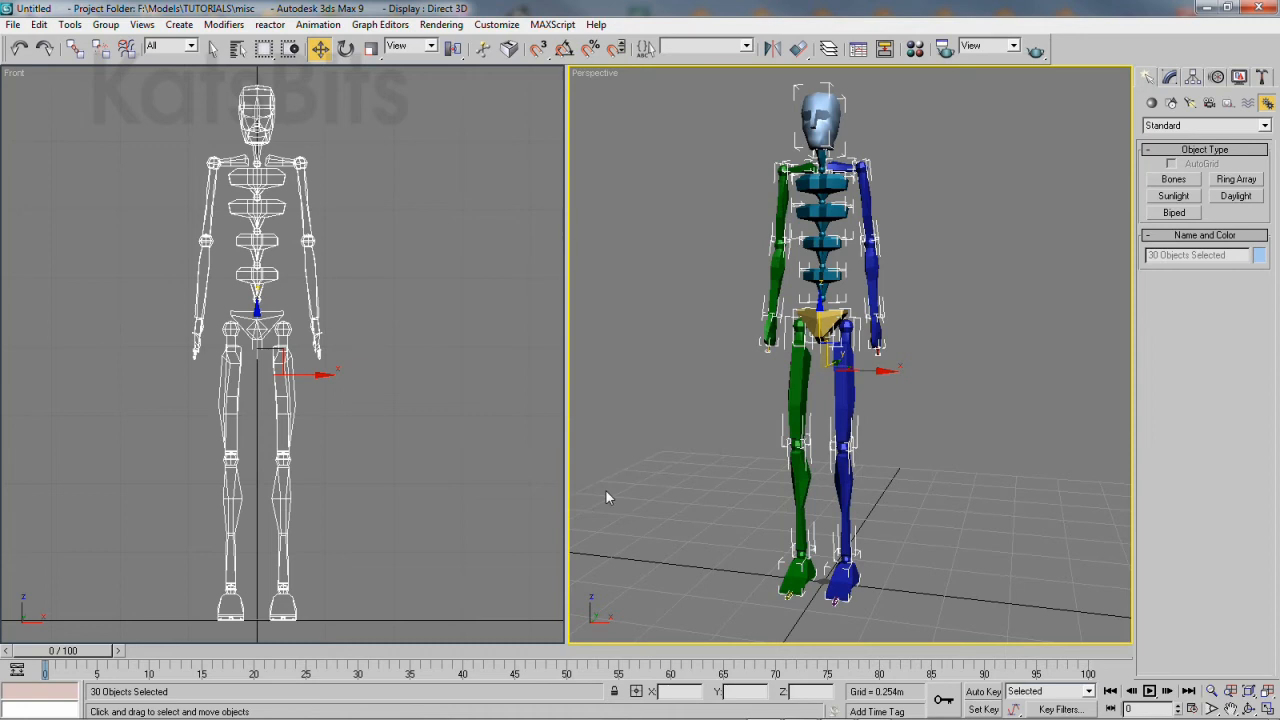
{"action": "mouse_move", "coordinate": [520, 104]}
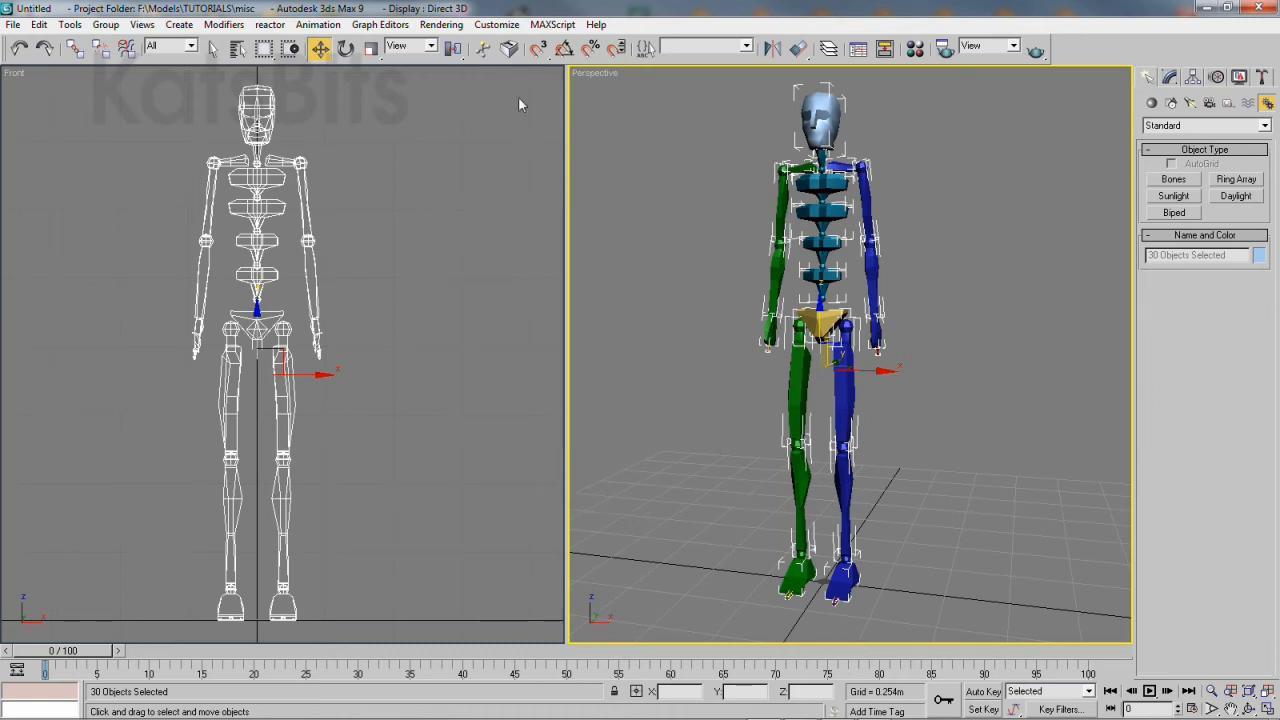
- Export again, choosing the Autodesk FBX/DAE format and the name default_rig.dae
{"action": "left_click", "coordinate": [12, 24]}
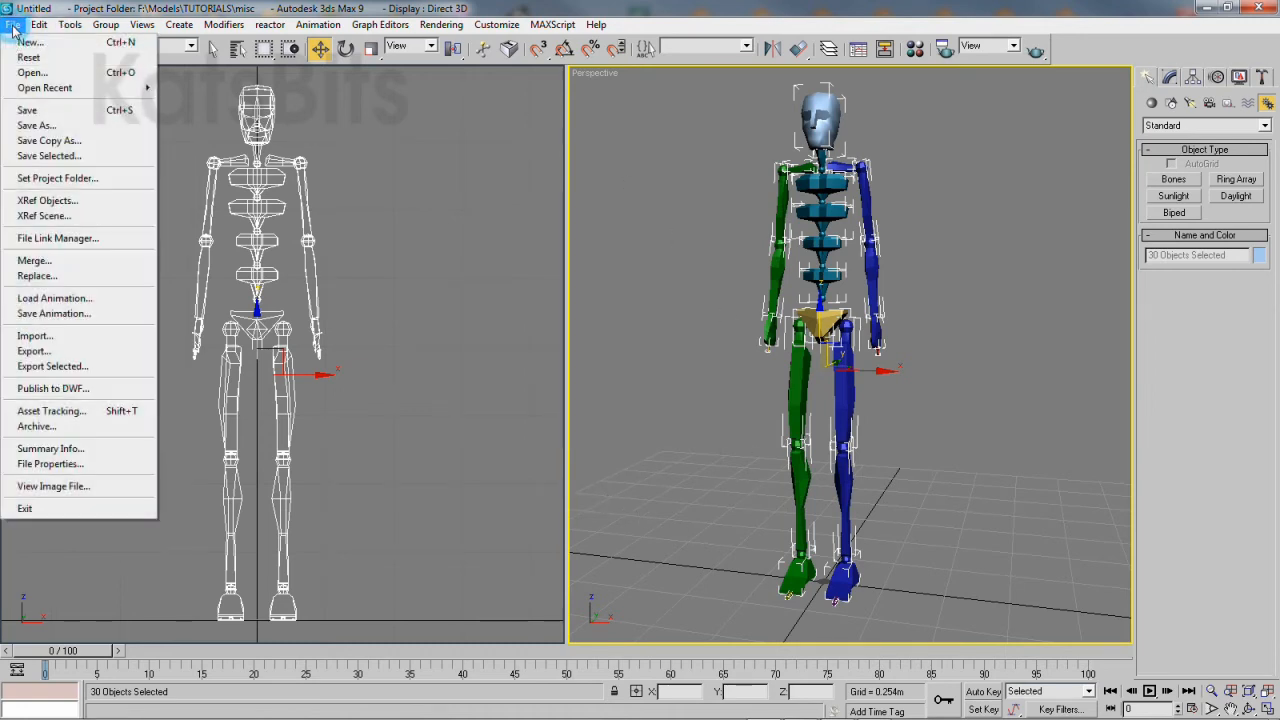
{"action": "mouse_move", "coordinate": [56, 178]}
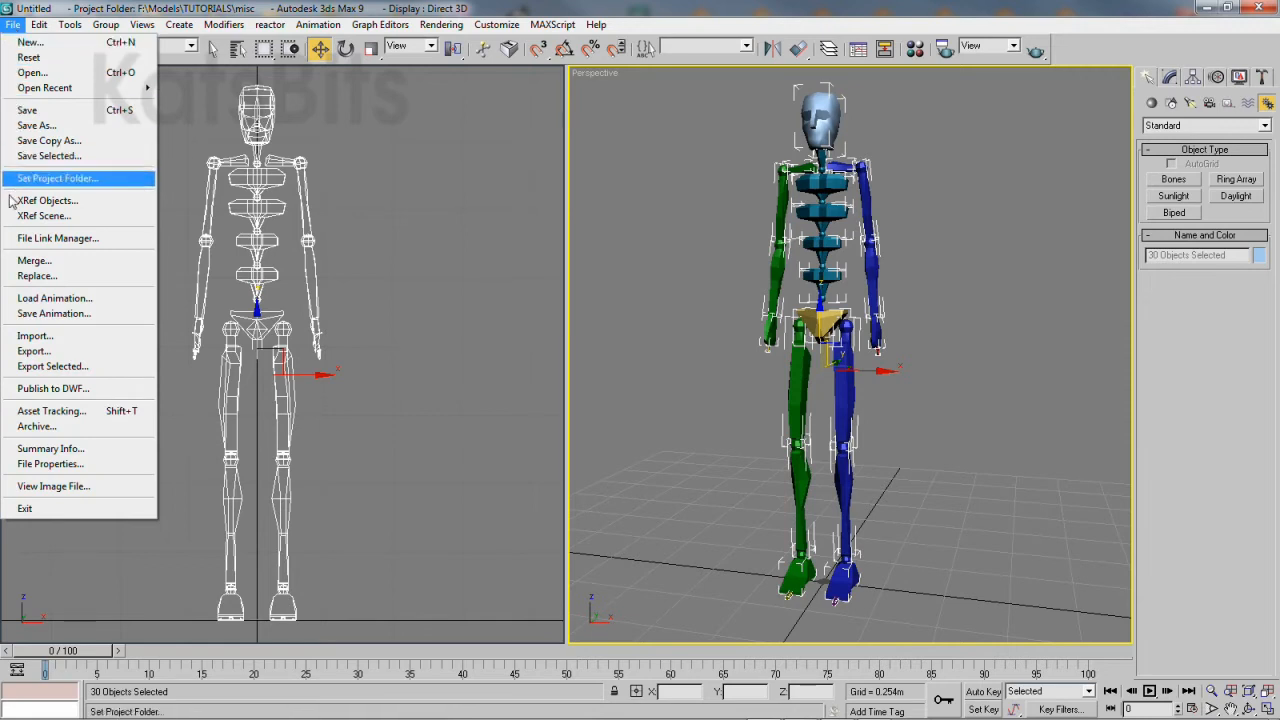
{"action": "mouse_move", "coordinate": [32, 352]}
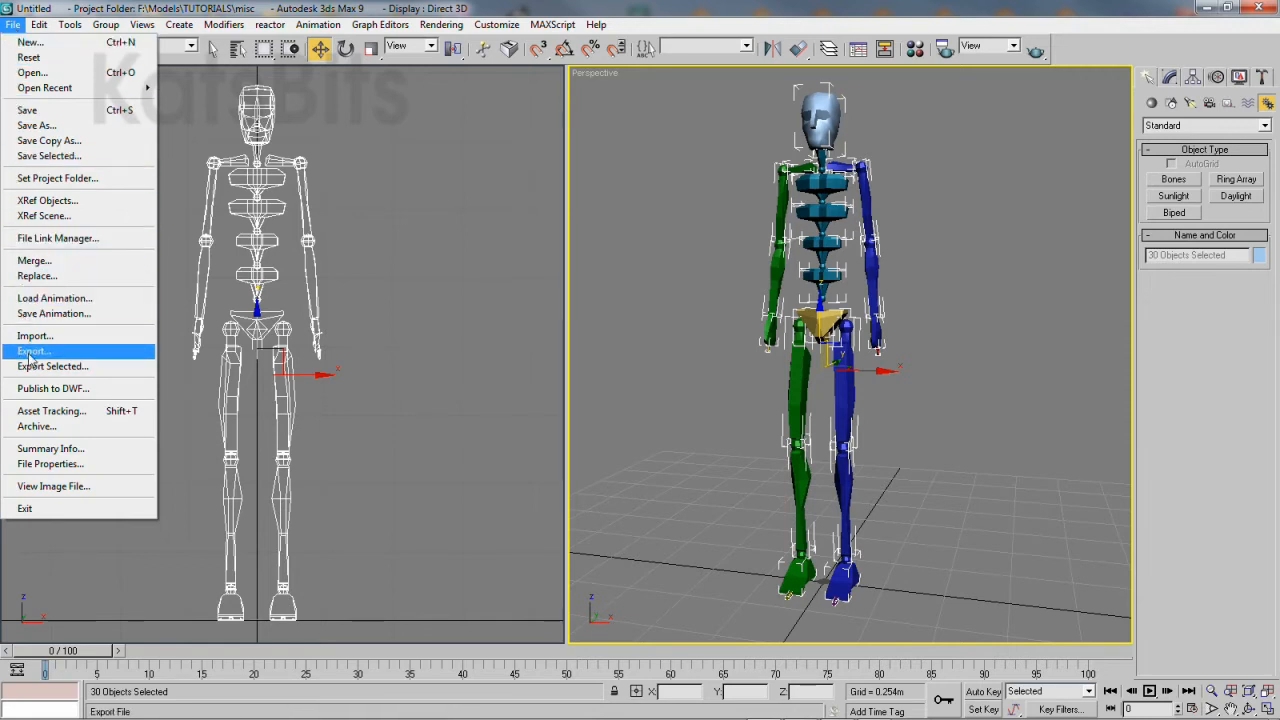
{"action": "left_click", "coordinate": [32, 350]}
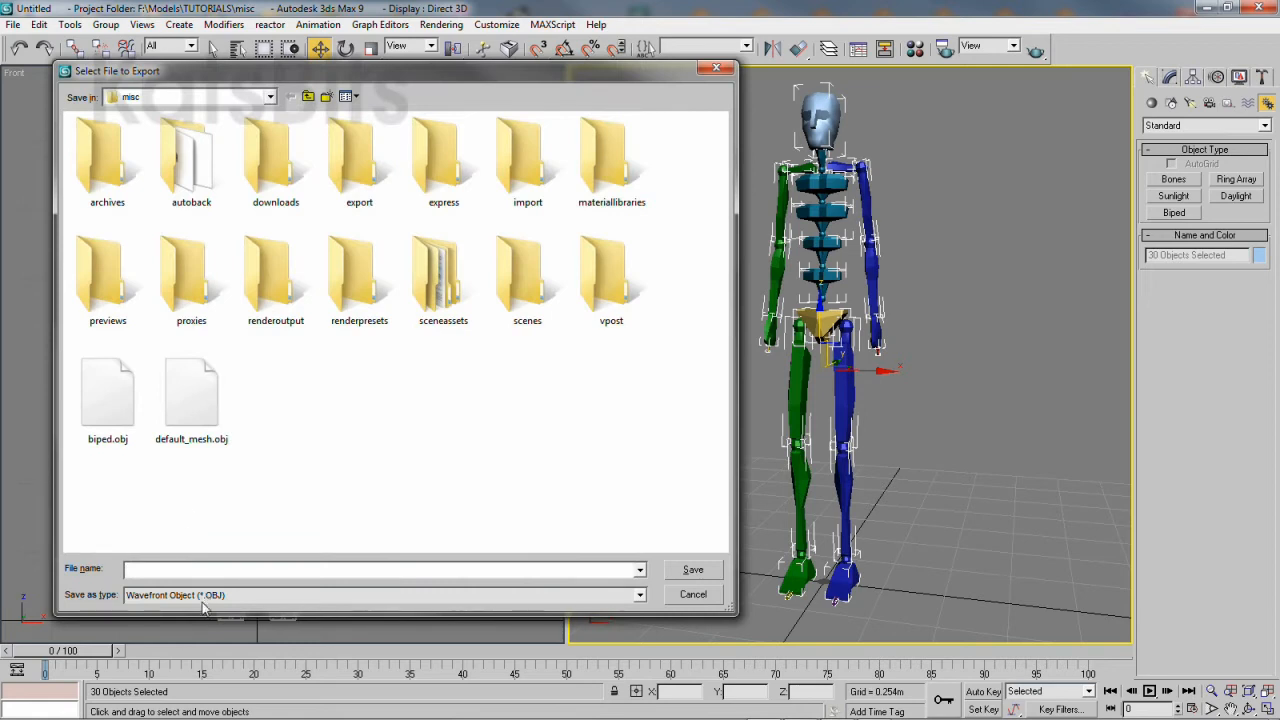
{"action": "left_click", "coordinate": [636, 594]}
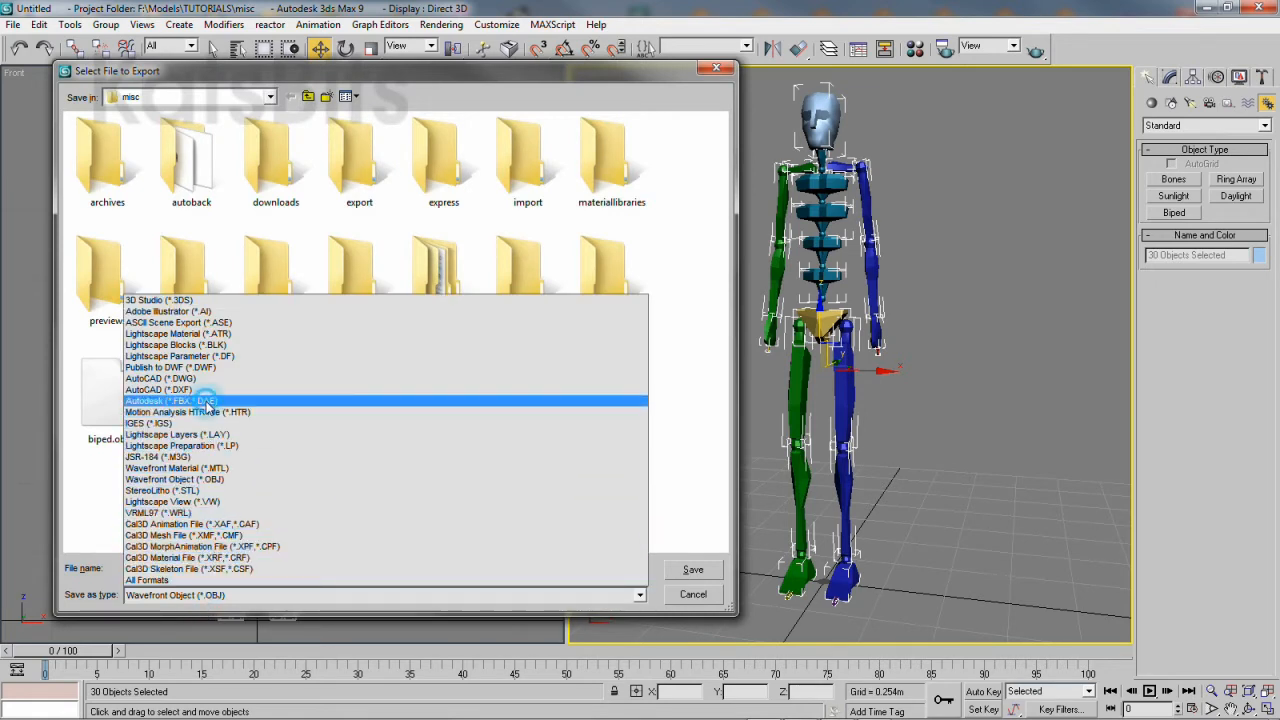
{"action": "left_click", "coordinate": [180, 400]}
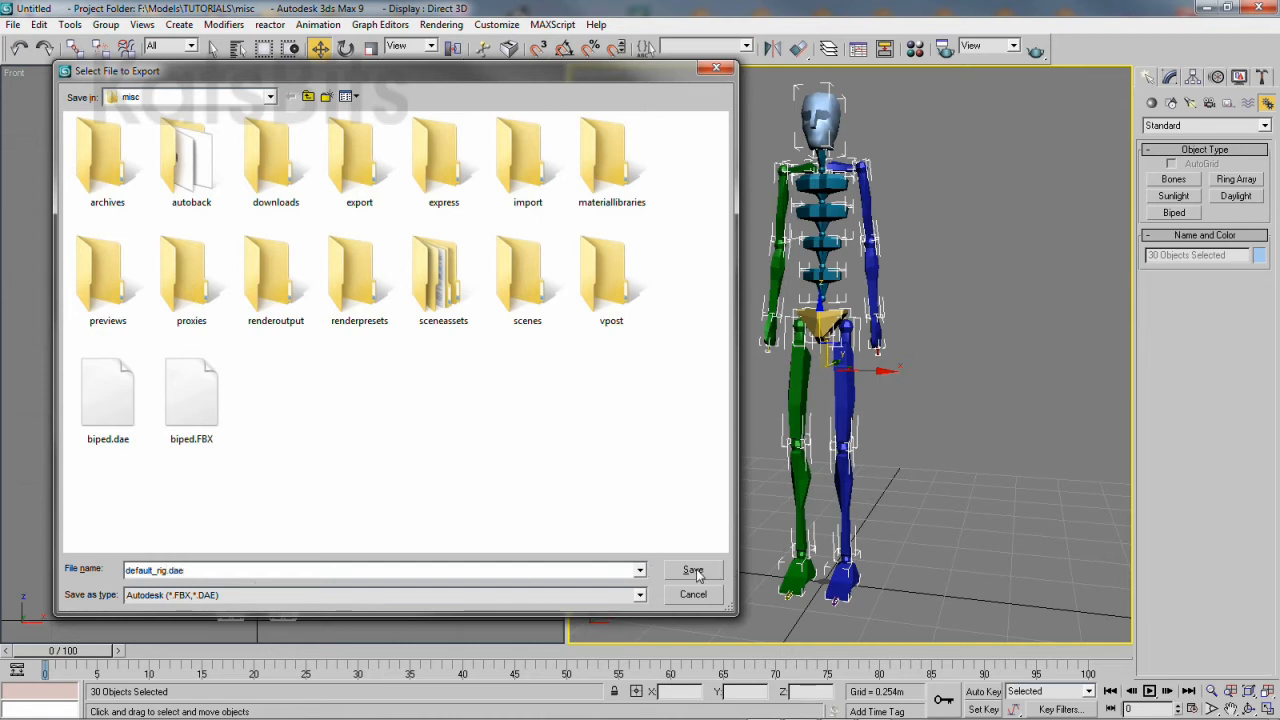
{"action": "left_click", "coordinate": [692, 570]}
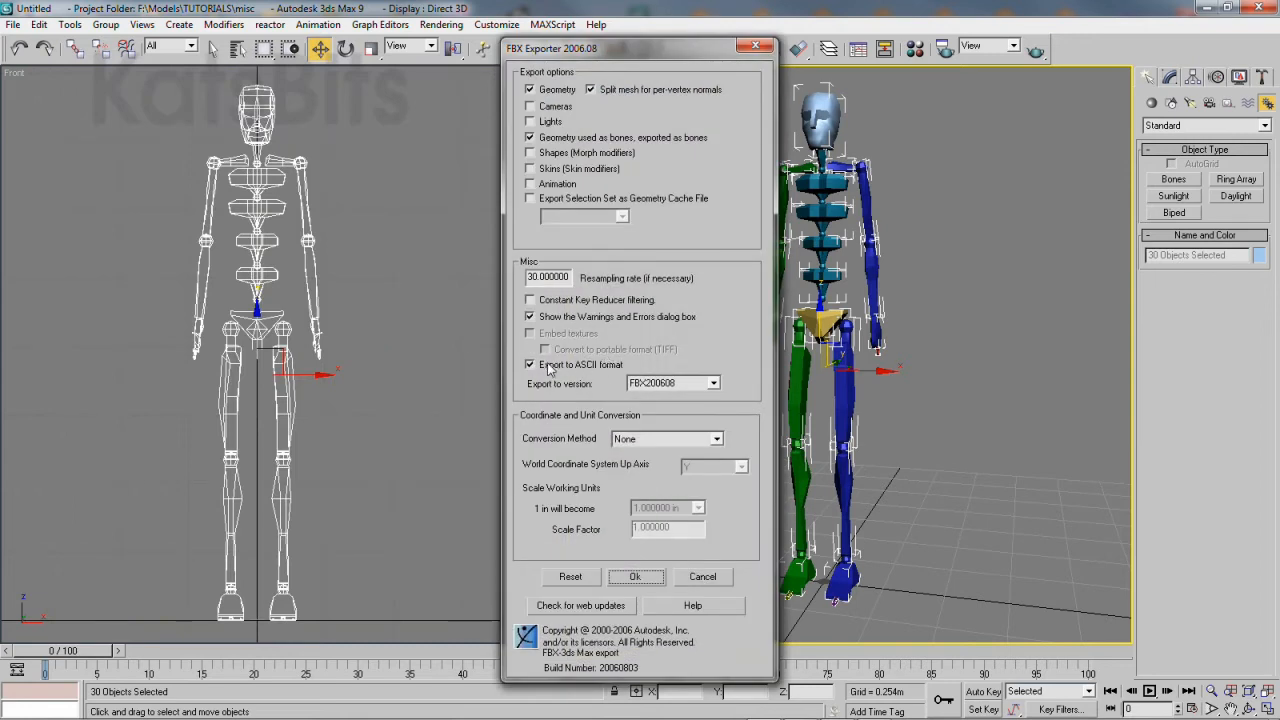
- Write the rig in ASCII format and dismiss the geometry conversion warning
{"action": "left_click", "coordinate": [530, 364]}
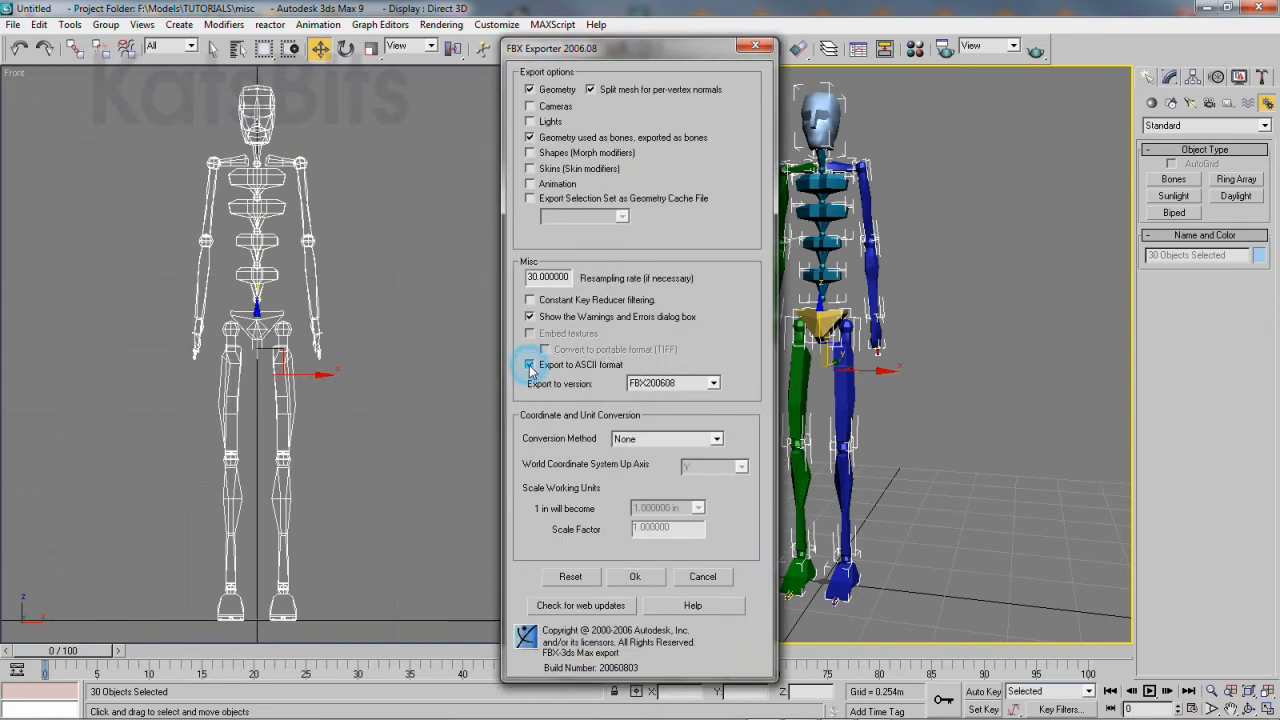
{"action": "left_click", "coordinate": [530, 364]}
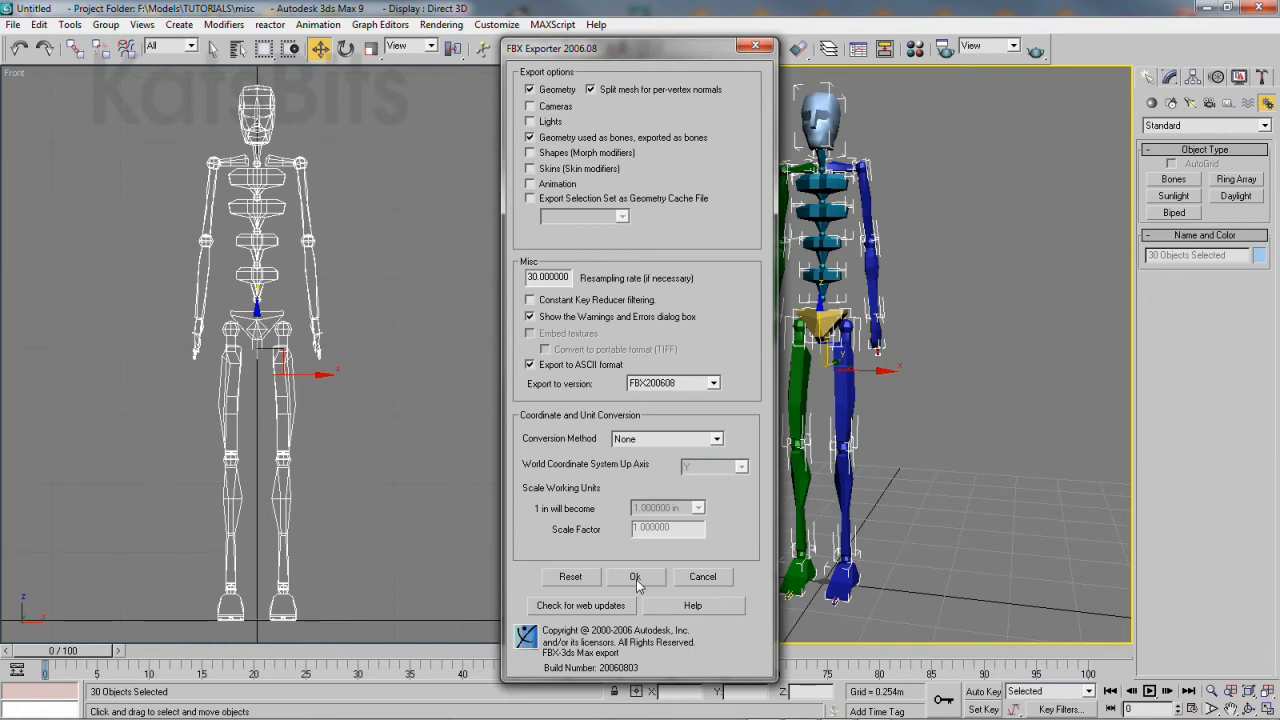
{"action": "left_click", "coordinate": [634, 576]}
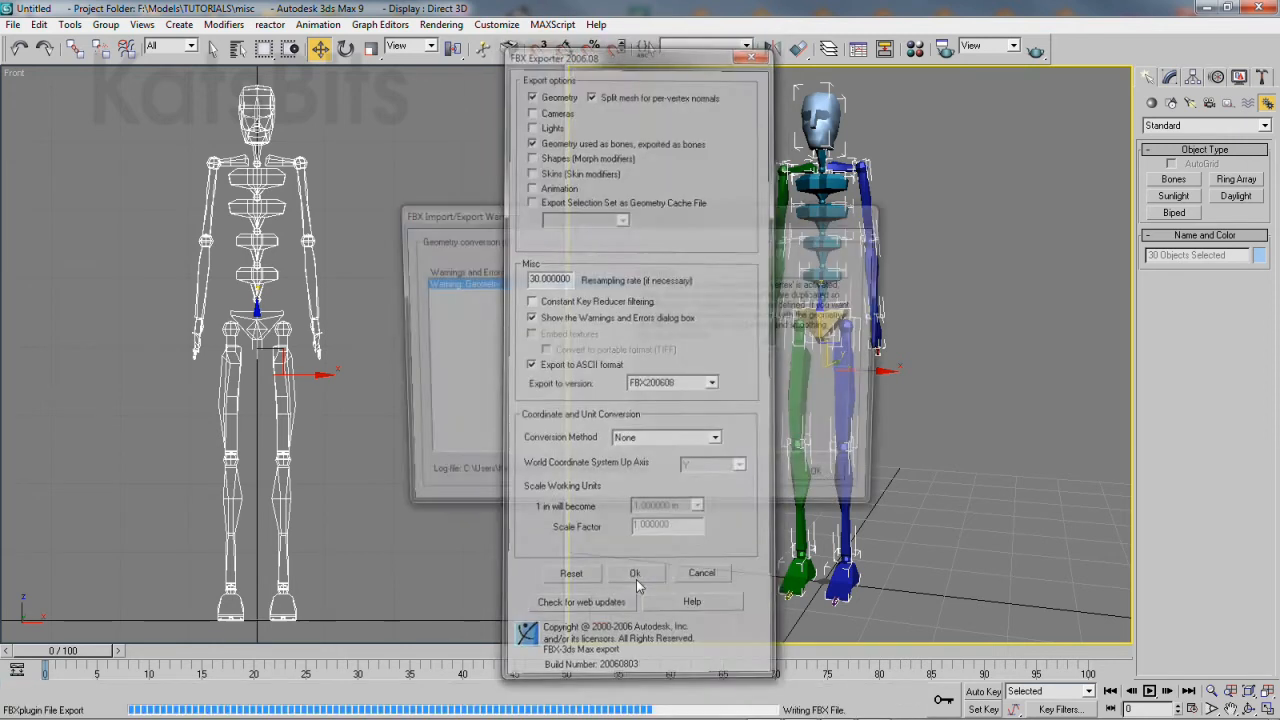
{"action": "left_click", "coordinate": [634, 572]}
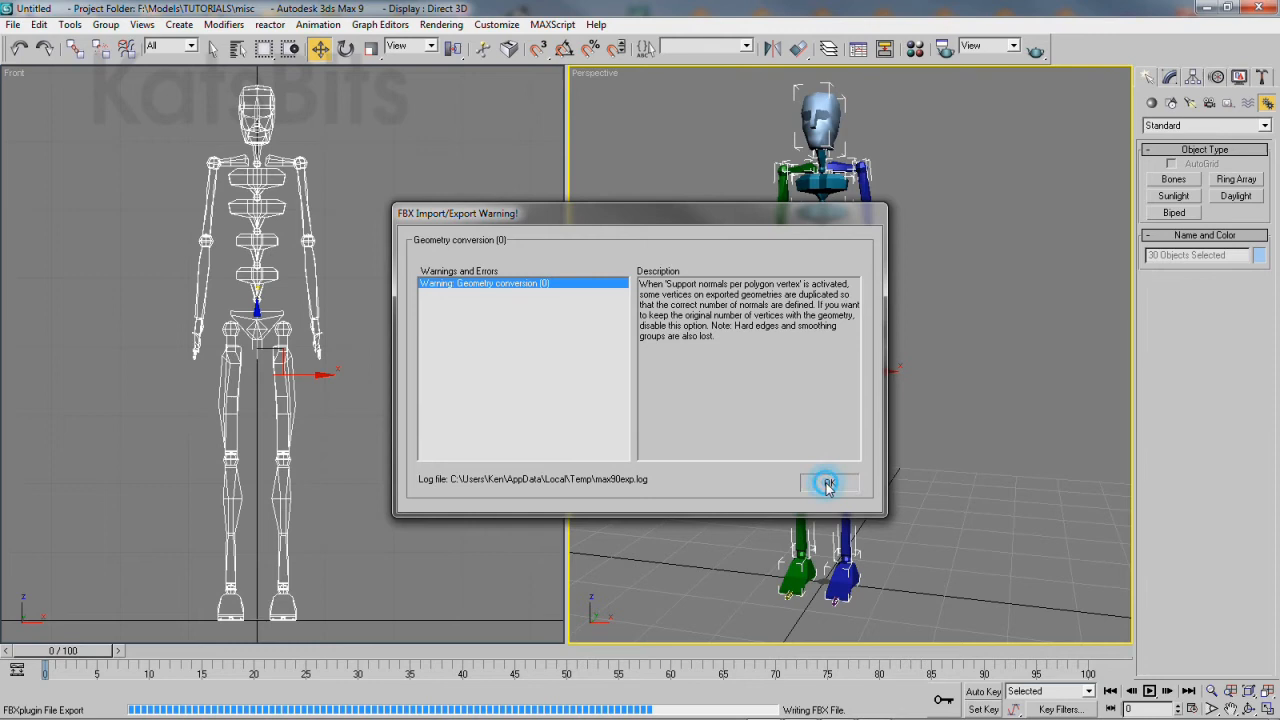
{"action": "left_click", "coordinate": [828, 482]}
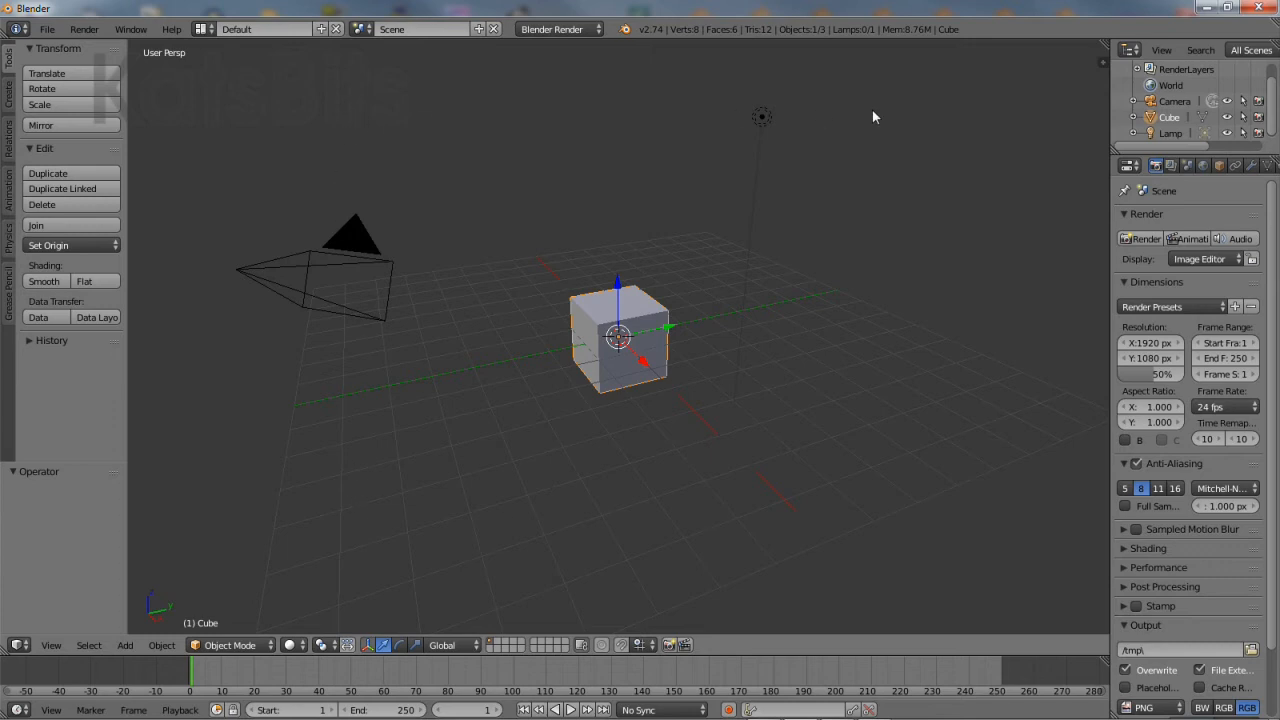
- Switch the Blender scene's units to Metric in Scene properties
{"action": "left_click", "coordinate": [1186, 164]}
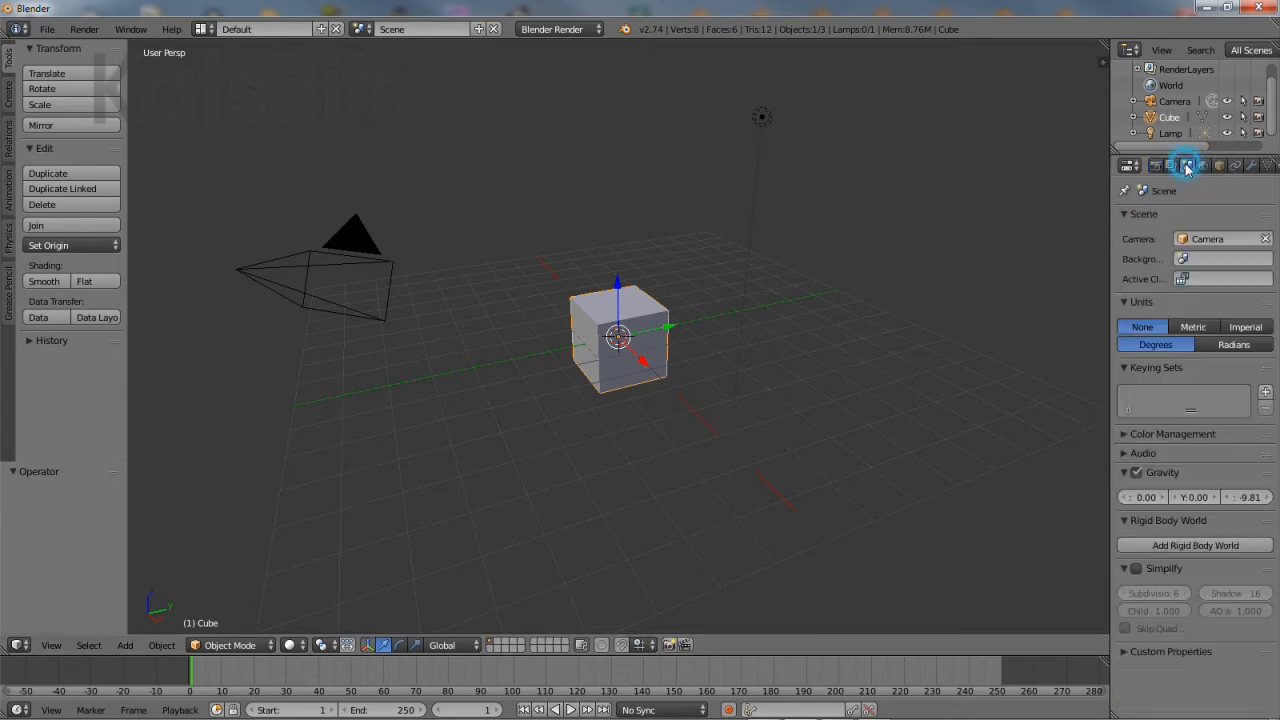
{"action": "left_click", "coordinate": [1192, 328]}
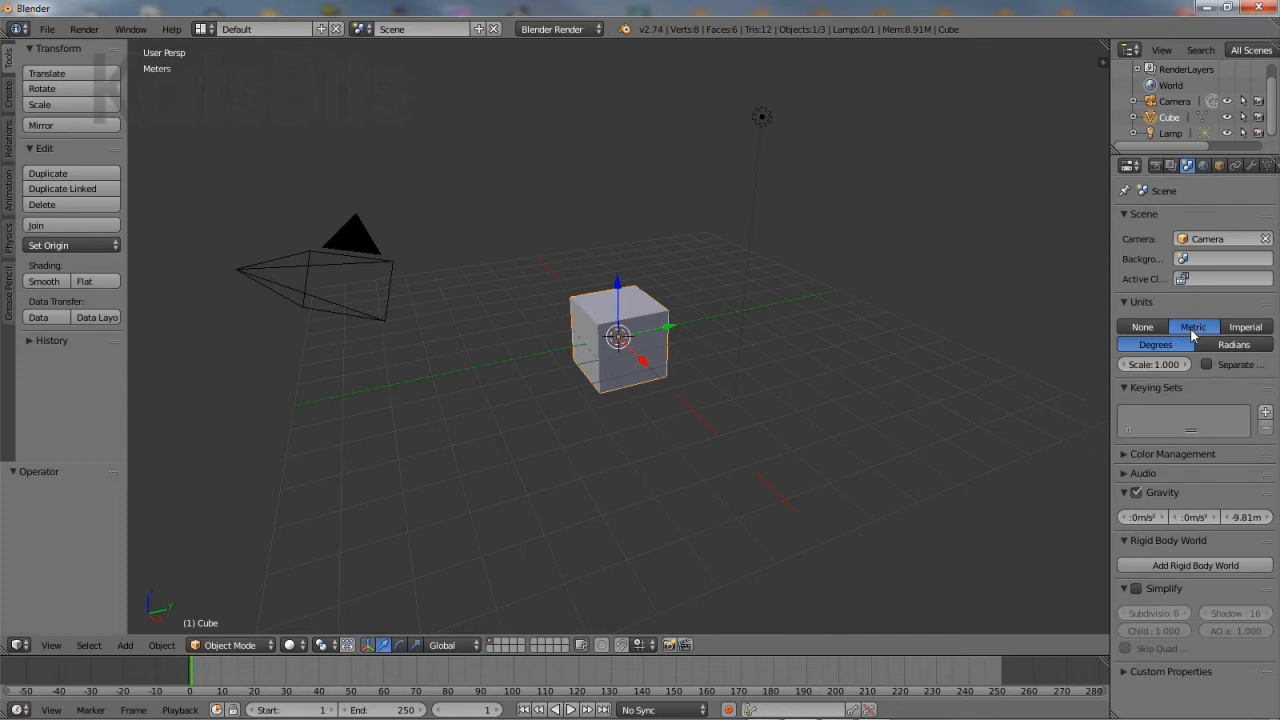
{"action": "mouse_move", "coordinate": [62, 32]}
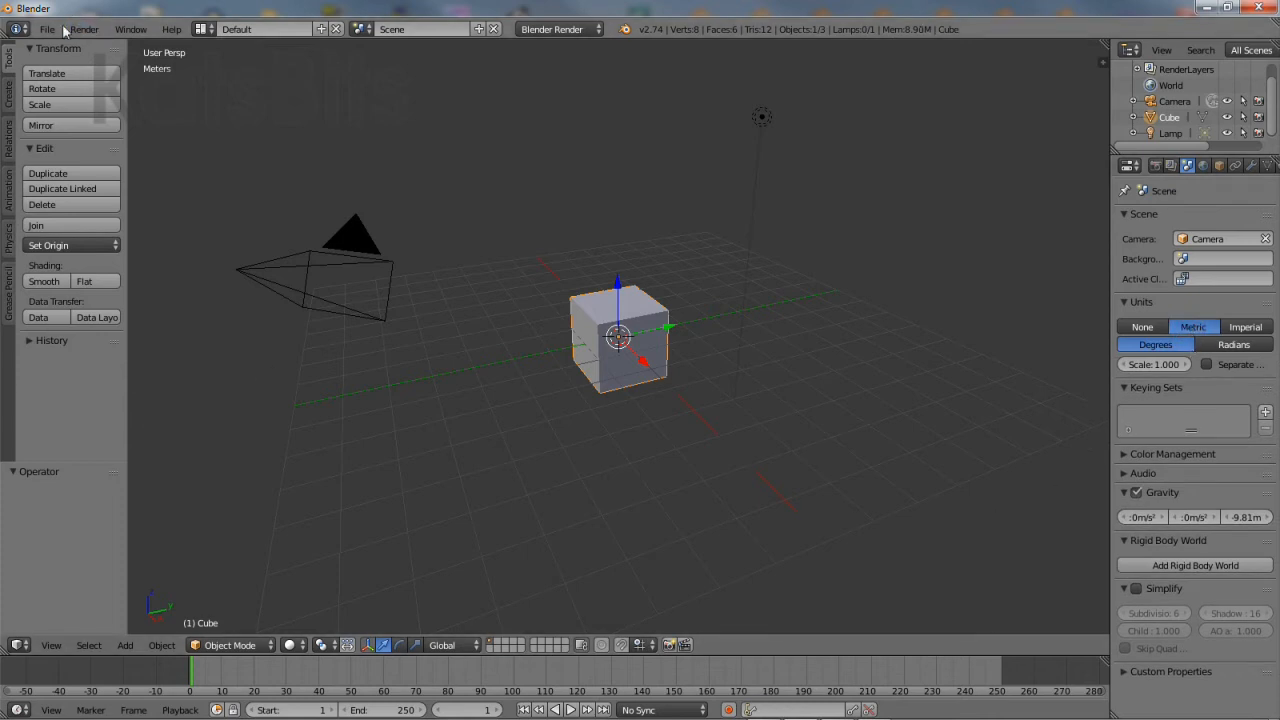
- Begin a Wavefront OBJ import and pick default_mesh.obj in the file browser
{"action": "left_click", "coordinate": [46, 28]}
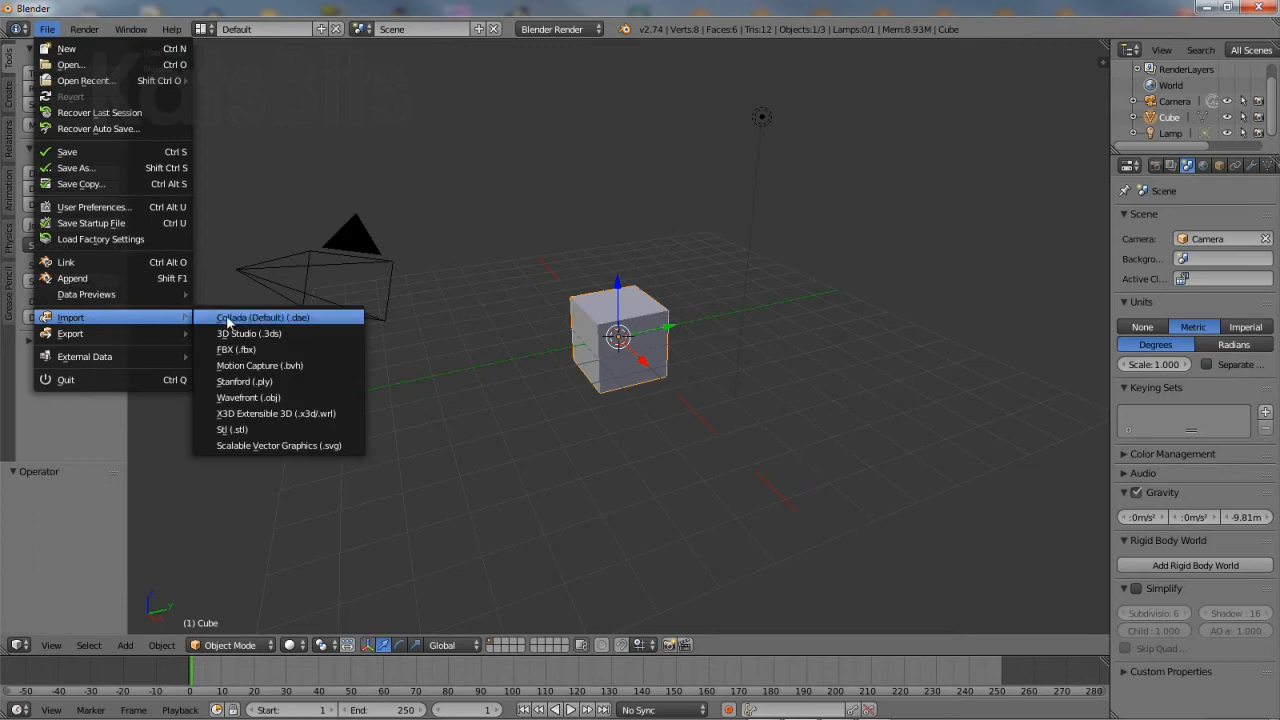
{"action": "mouse_move", "coordinate": [248, 396]}
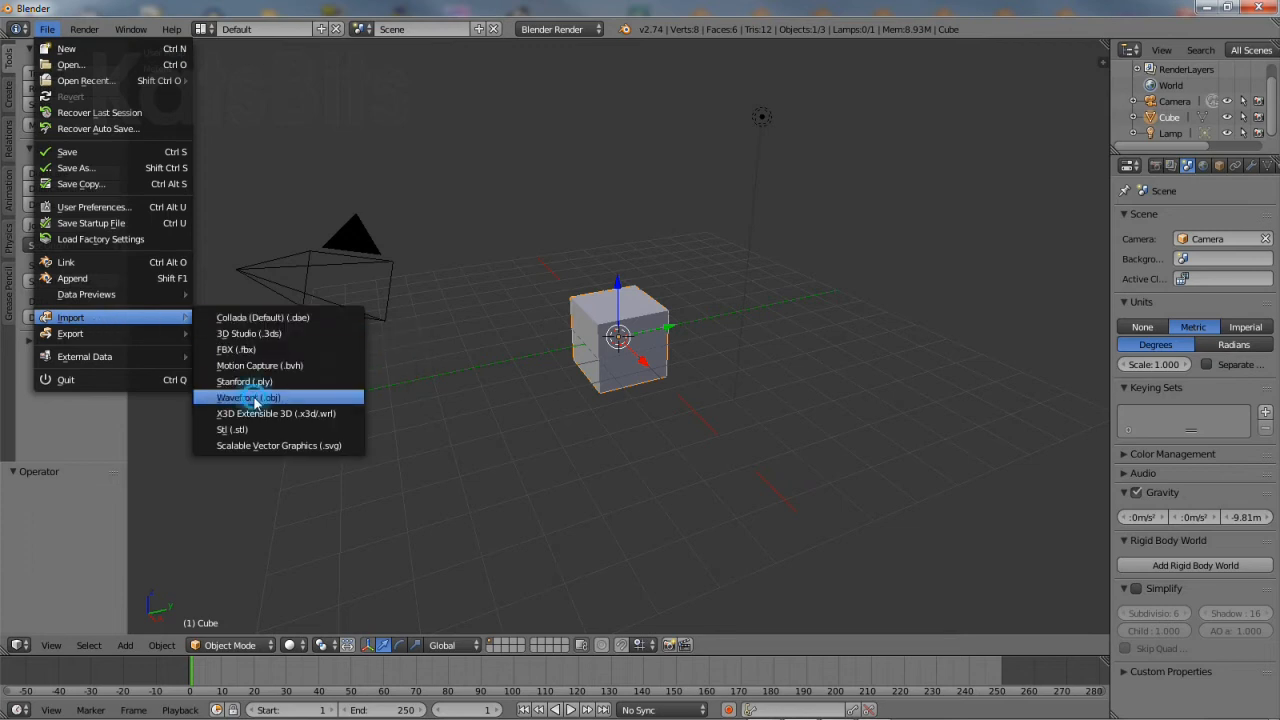
{"action": "left_click", "coordinate": [248, 396]}
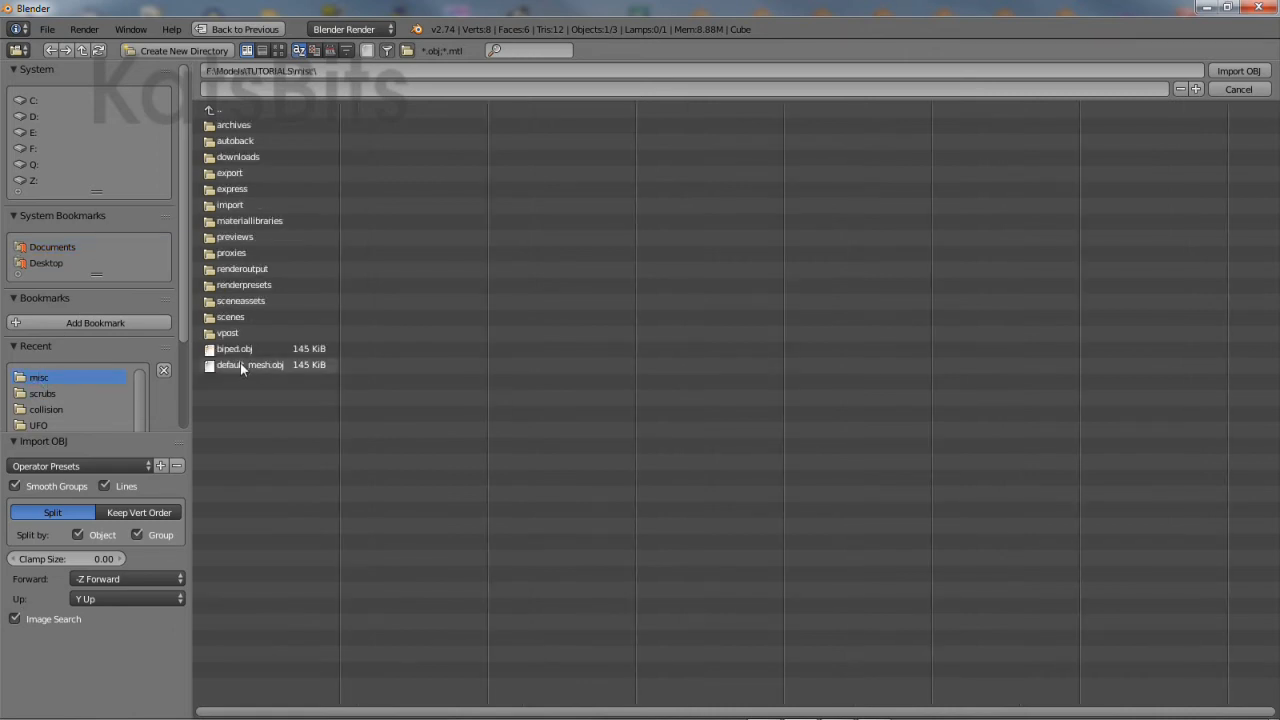
{"action": "left_click", "coordinate": [248, 364]}
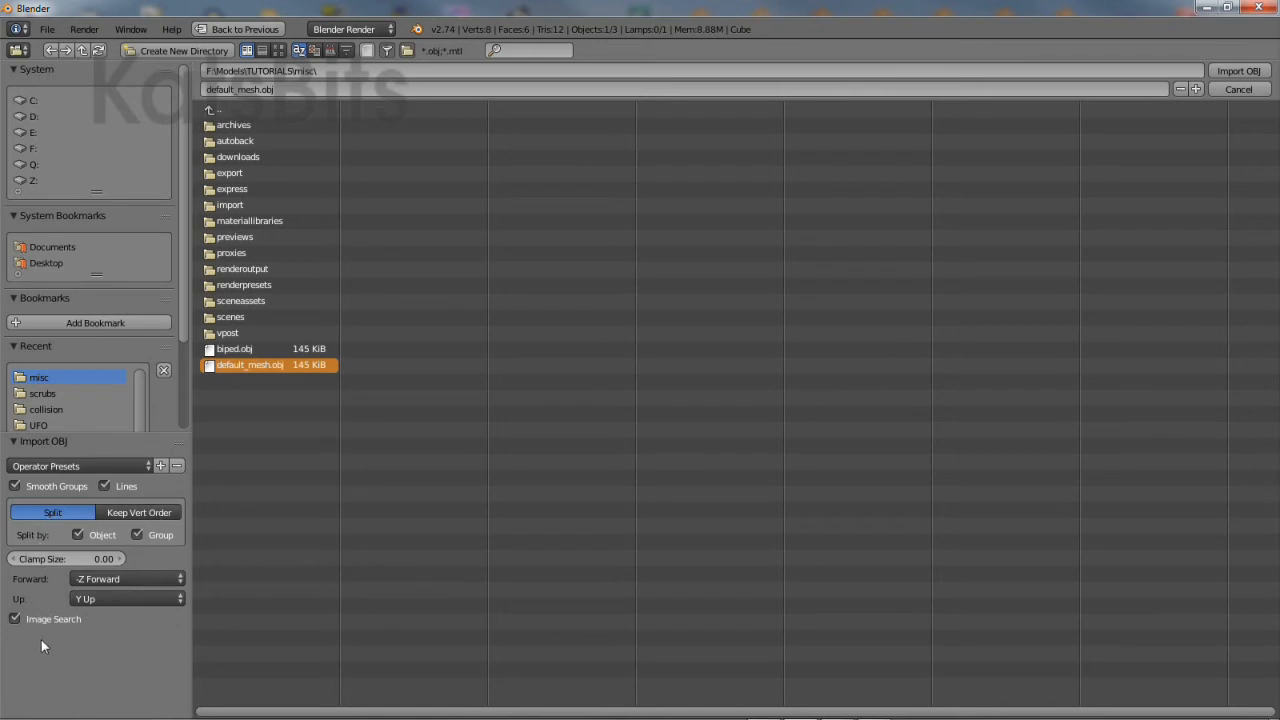
{"action": "mouse_move", "coordinate": [970, 294]}
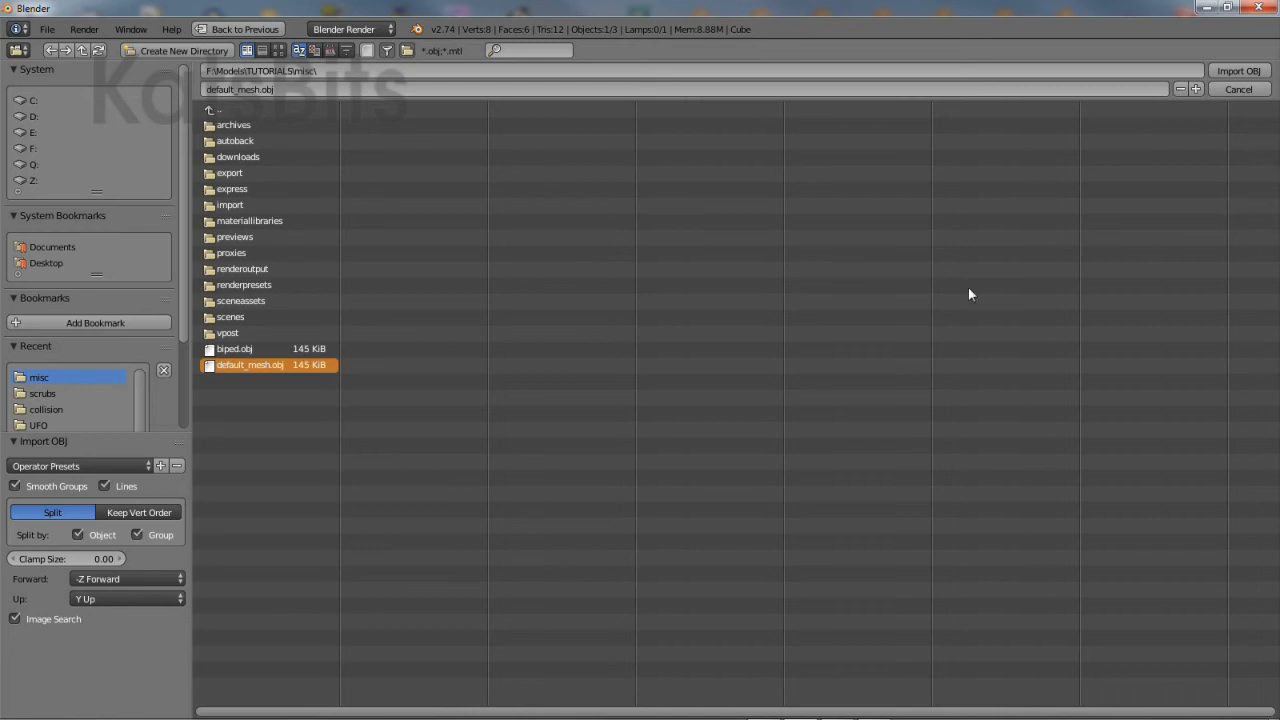
{"action": "mouse_move", "coordinate": [1238, 70]}
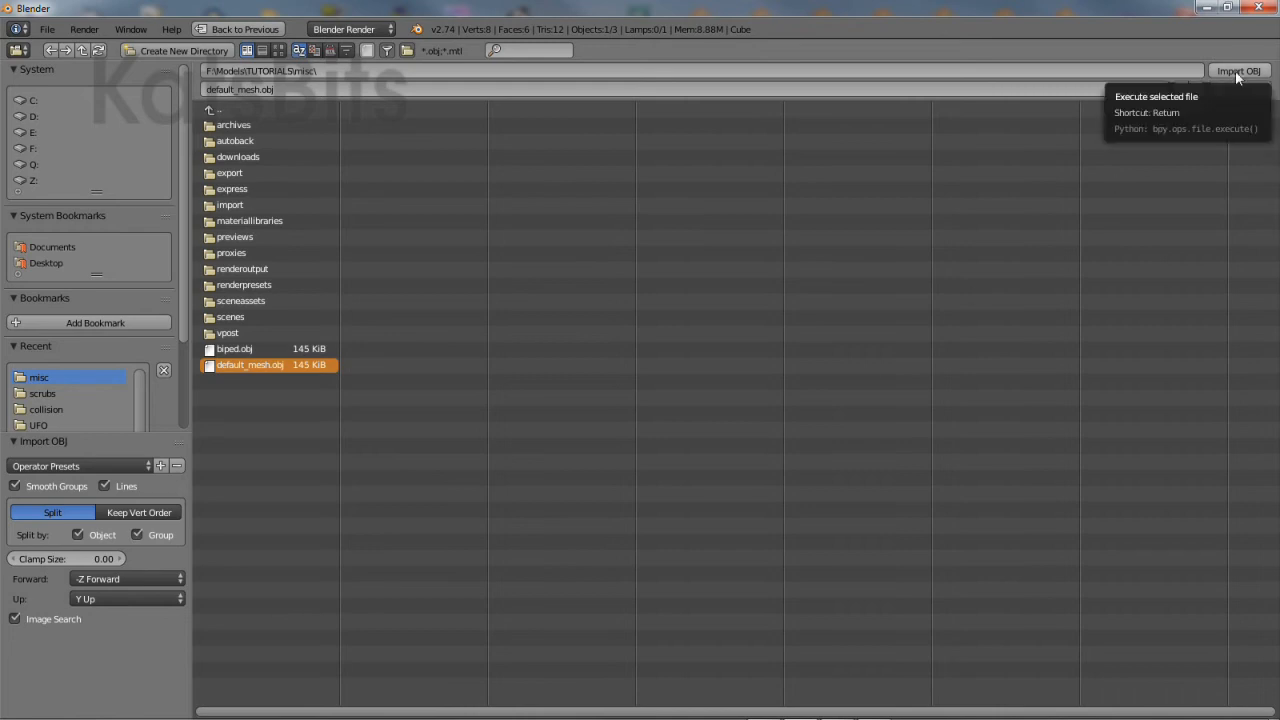
- Import default_mesh.obj and inspect its left thigh and spine pieces
{"action": "left_click", "coordinate": [1240, 70]}
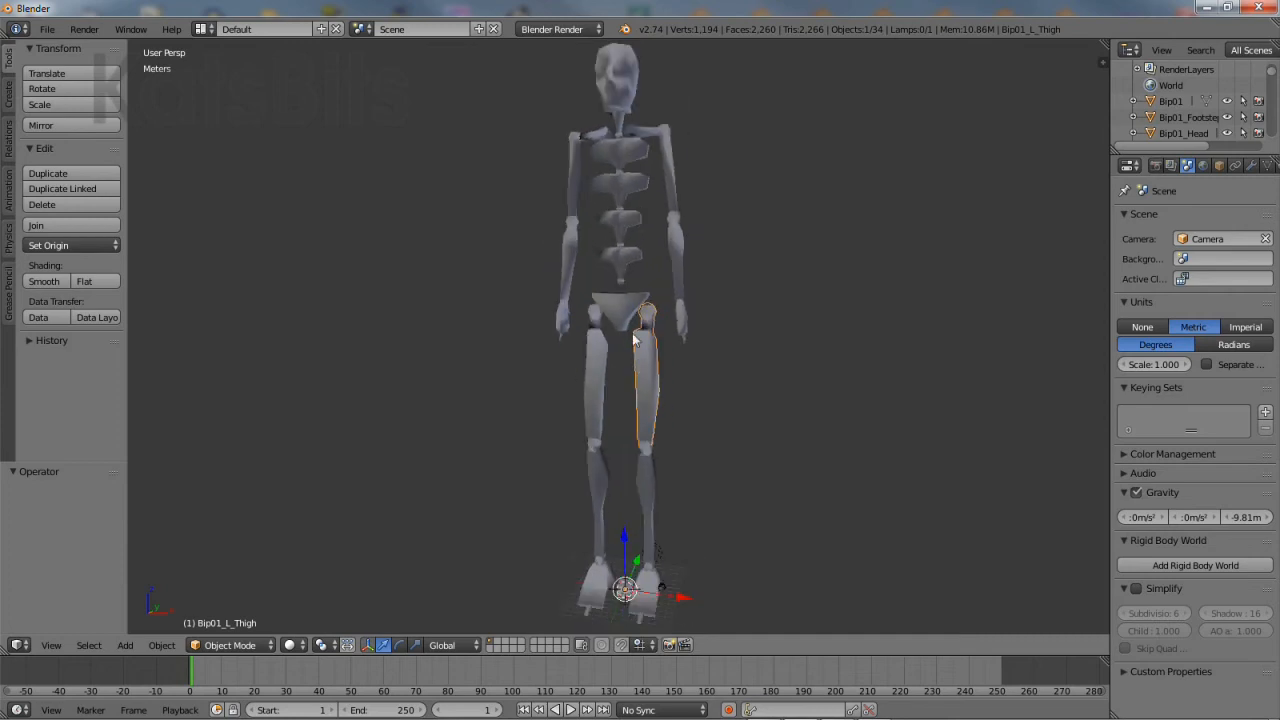
{"action": "left_click", "coordinate": [620, 220]}
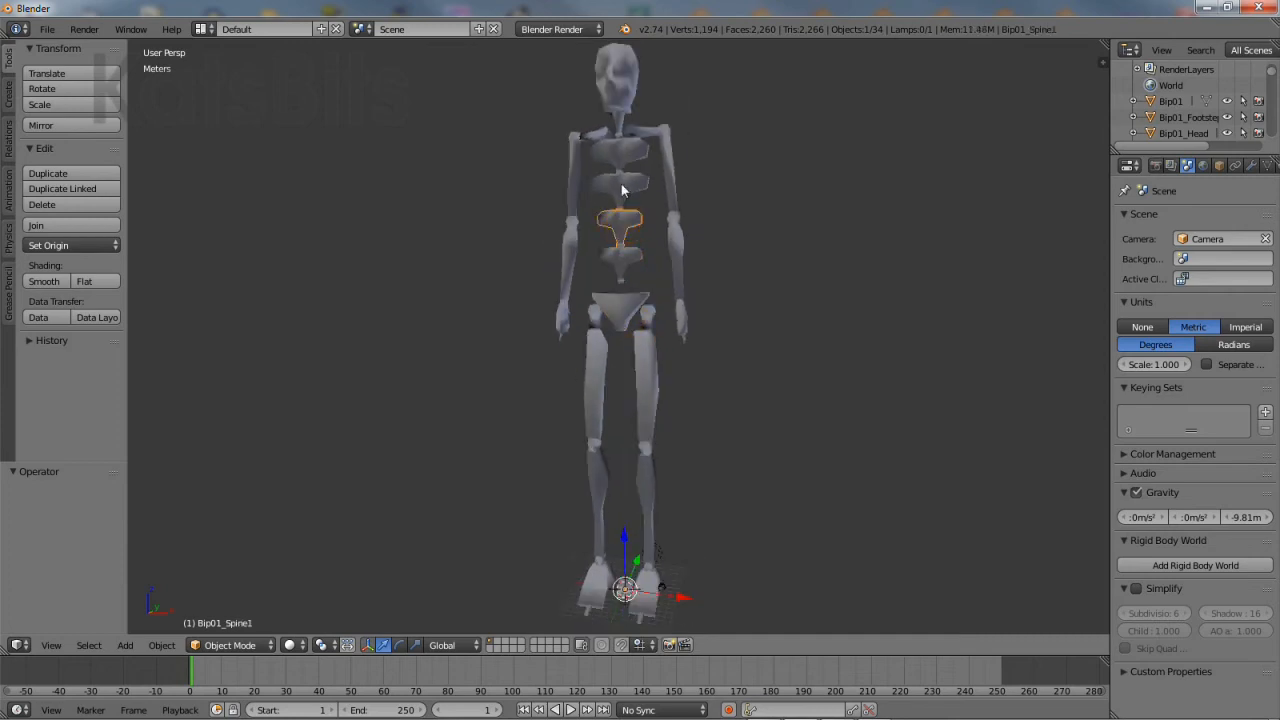
{"action": "left_click", "coordinate": [588, 400]}
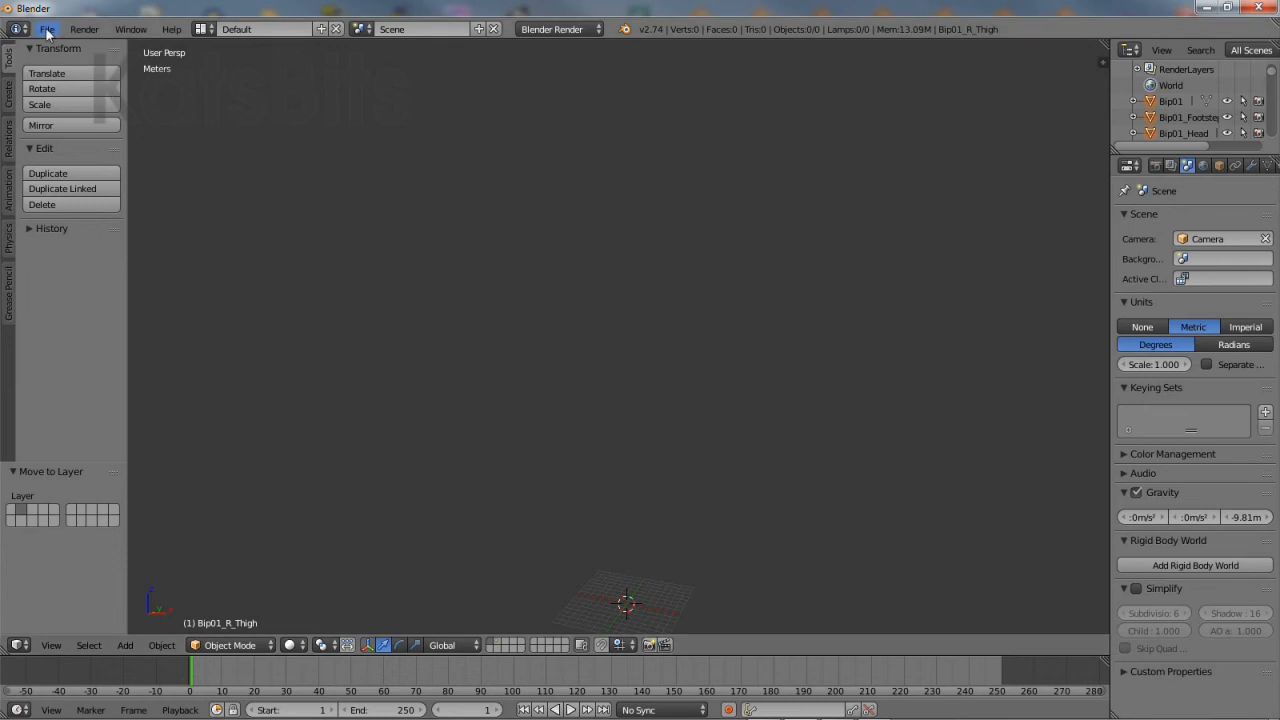
- Import default_rig.dae as a COLLADA armature rig
{"action": "left_click", "coordinate": [46, 28]}
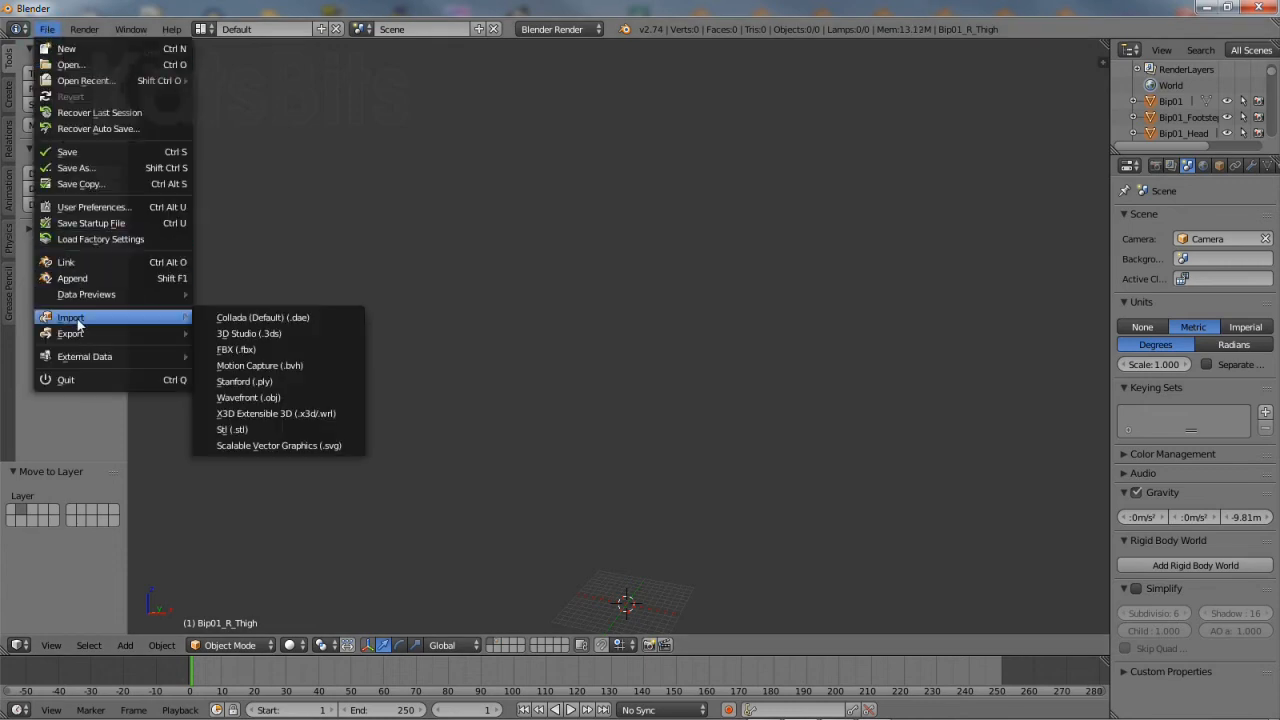
{"action": "mouse_move", "coordinate": [264, 316]}
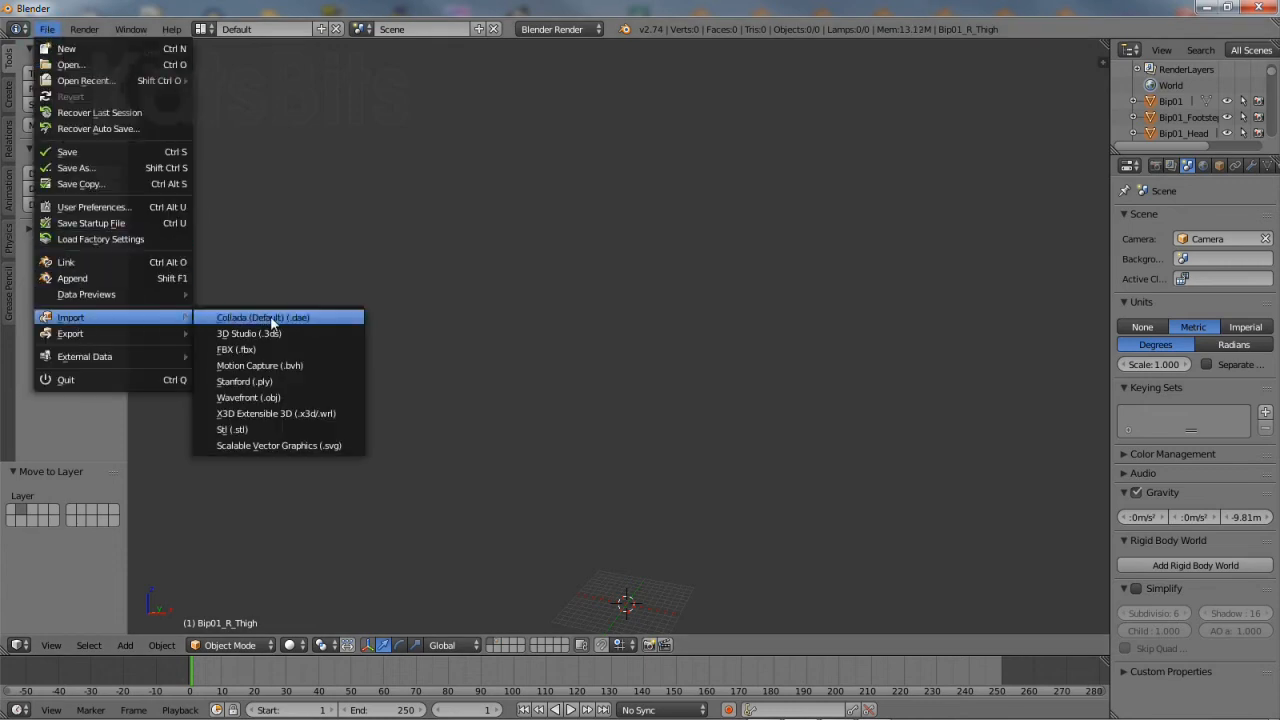
{"action": "left_click", "coordinate": [264, 316]}
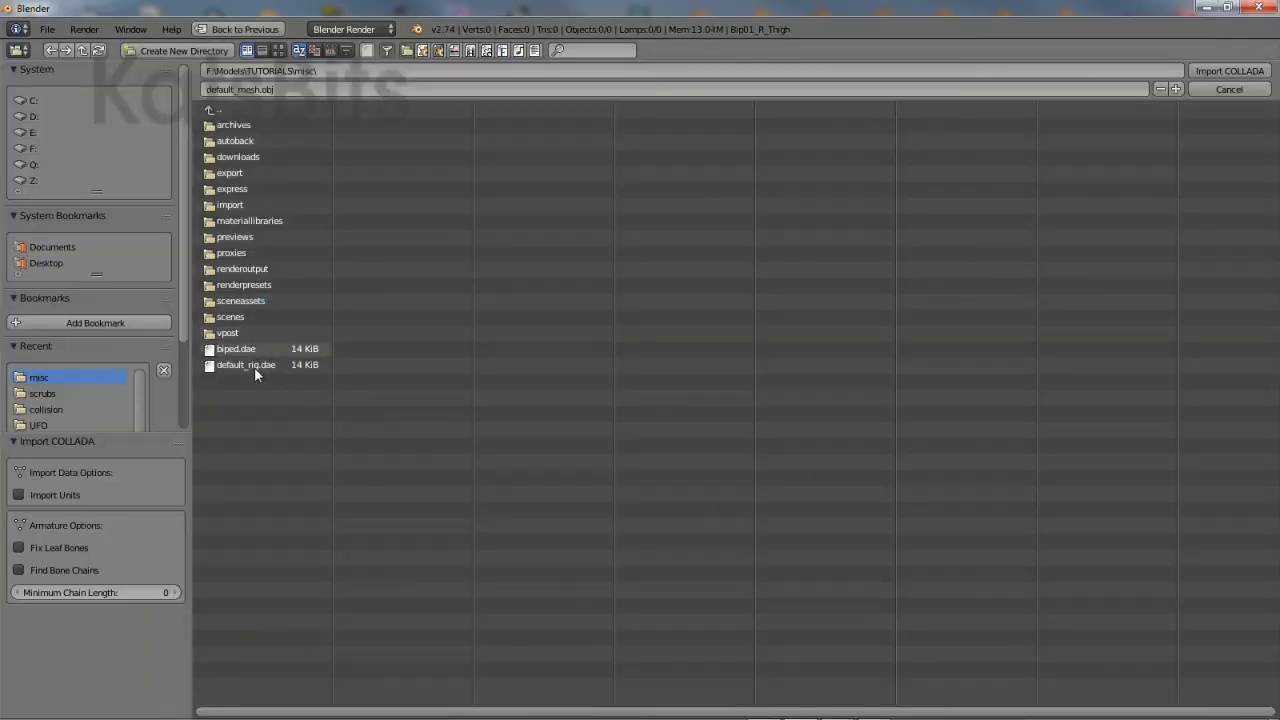
{"action": "left_click", "coordinate": [246, 364]}
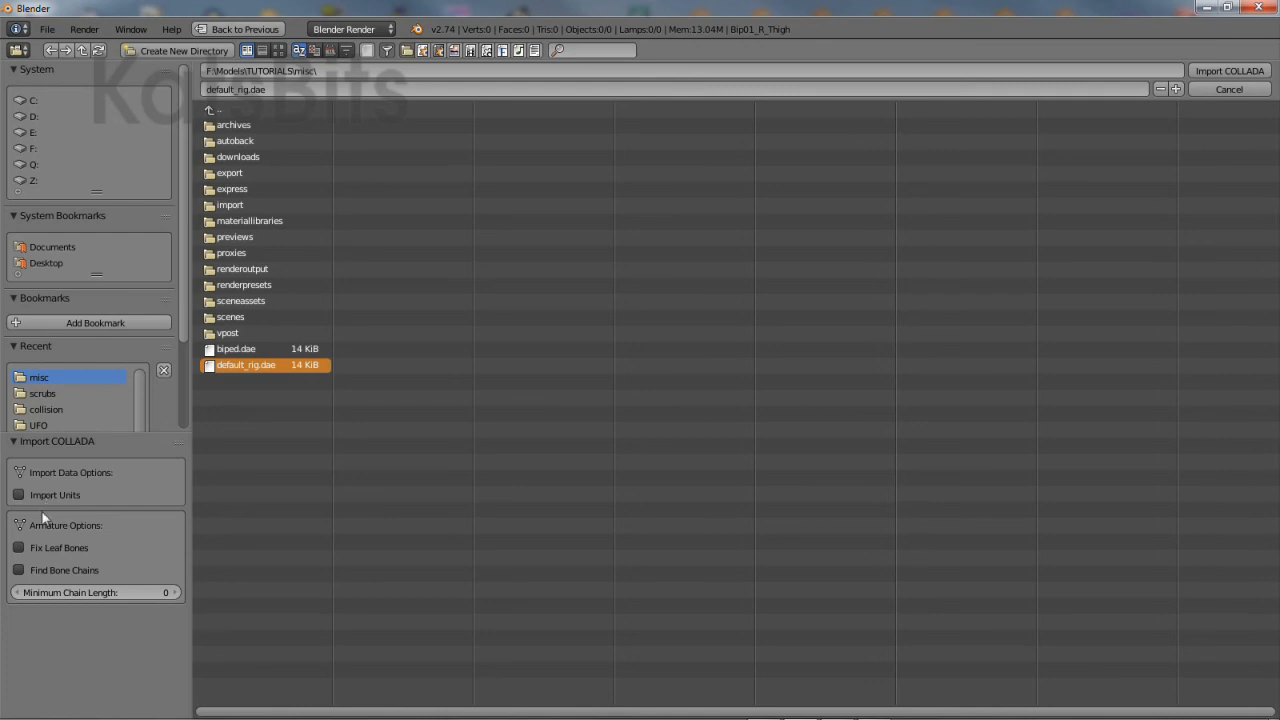
{"action": "mouse_move", "coordinate": [1132, 170]}
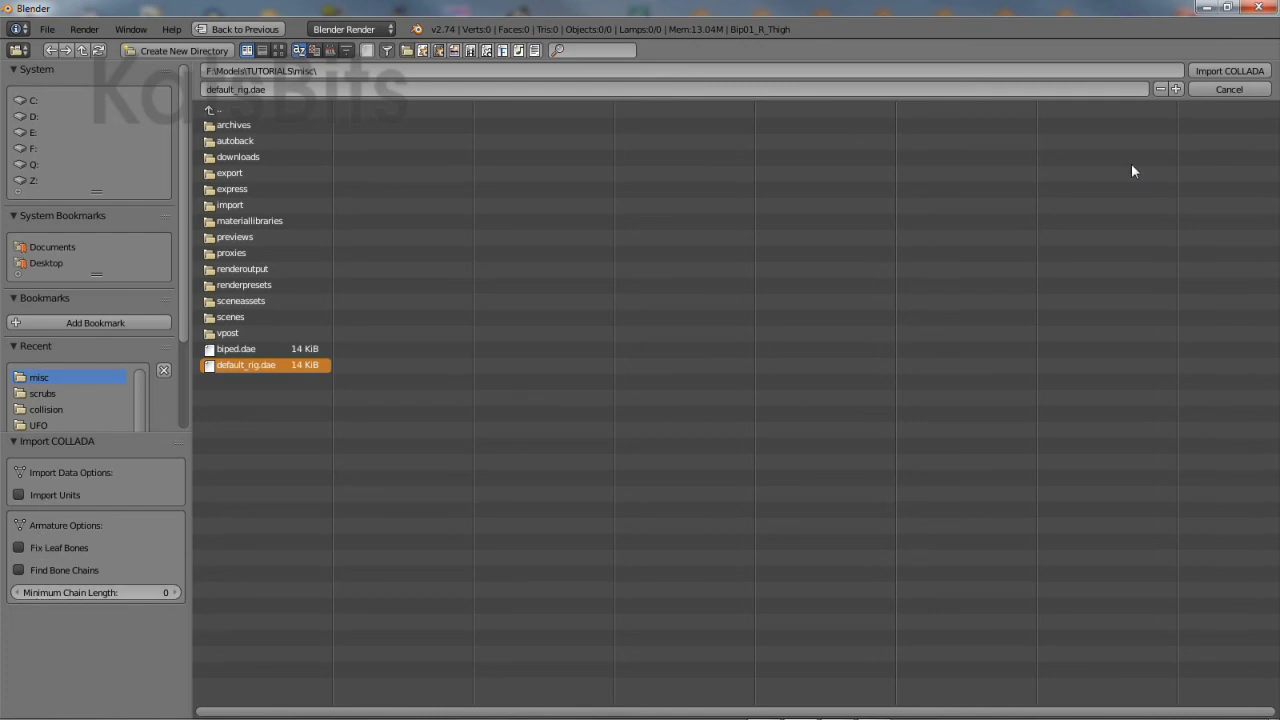
{"action": "left_click", "coordinate": [1228, 70]}
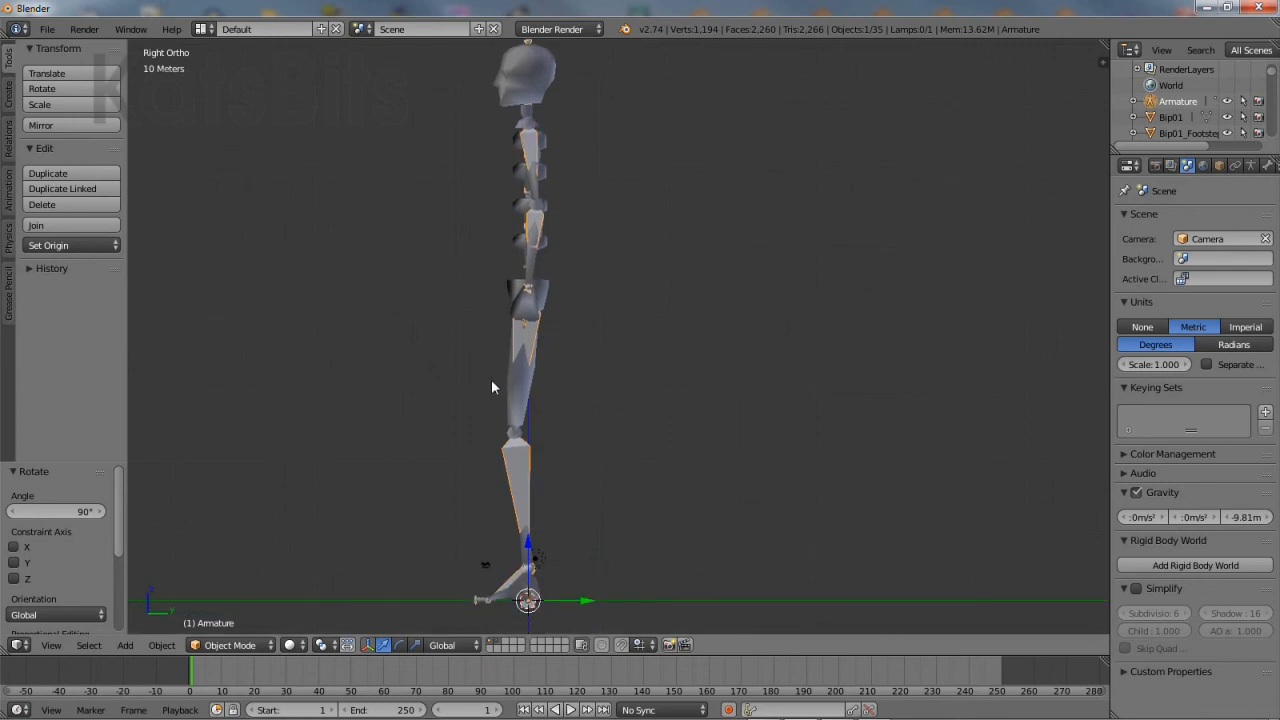
- View the upright armature from the front to confirm it matches the biped mesh
{"action": "key", "text": "KP_1"}
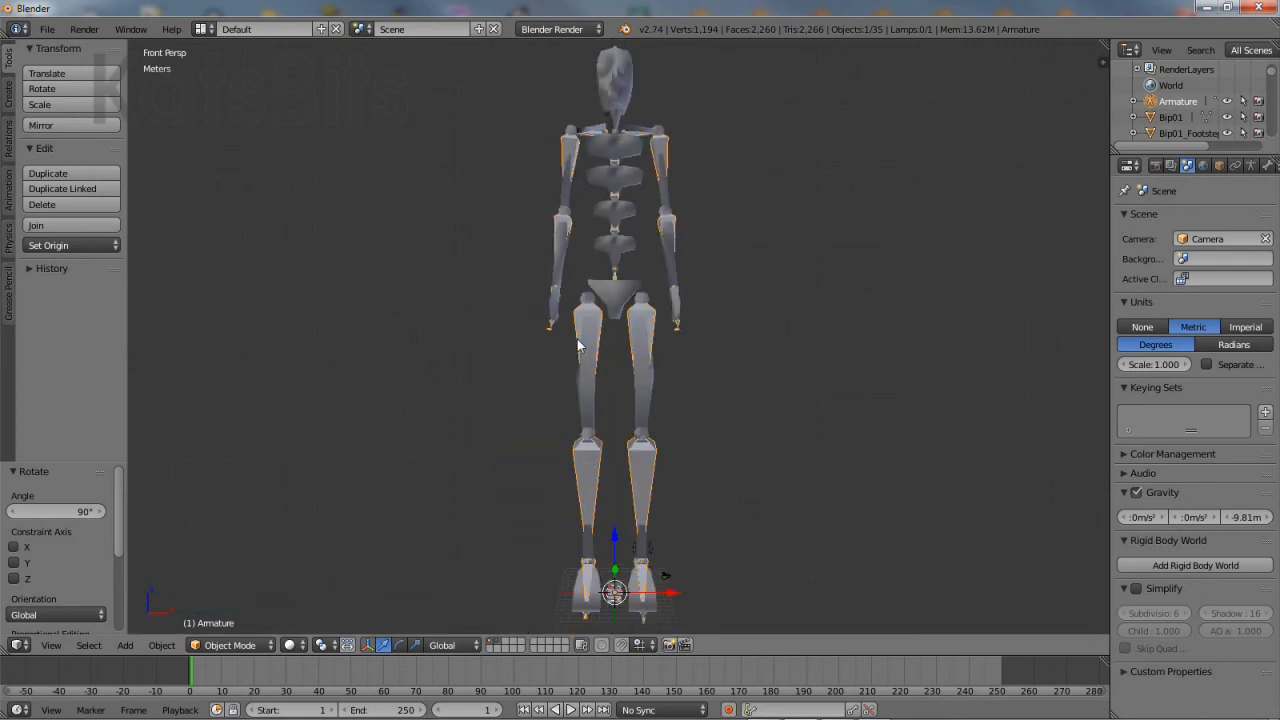